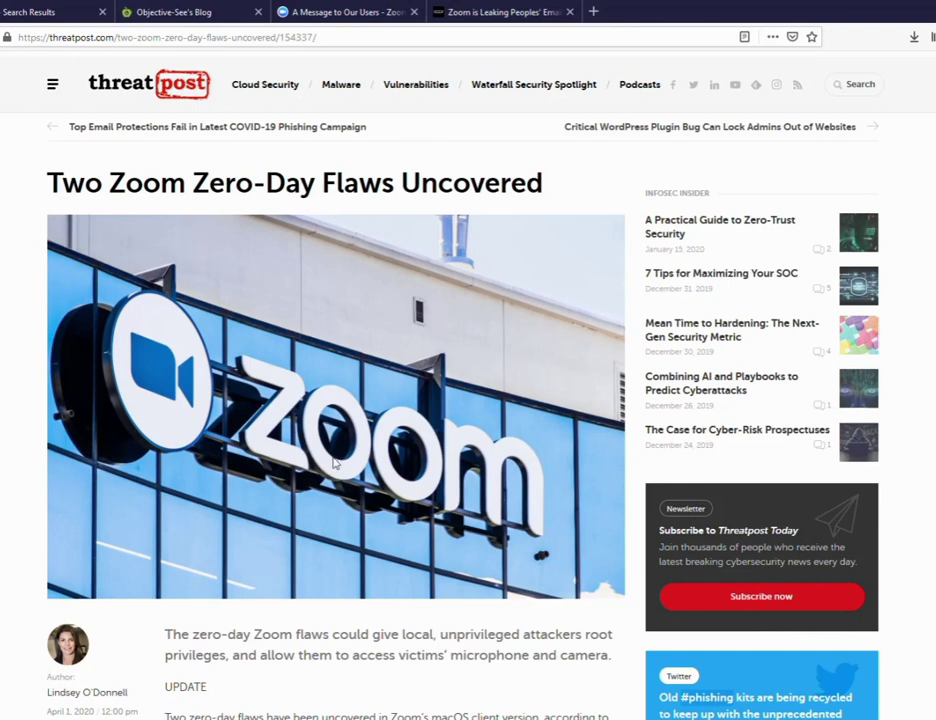
- Read down the Threatpost Zoom zero-day article, then switch to the cve.mitre.org Zoom results
{"action": "scroll", "scroll_direction": "down", "scroll_amount": 3}
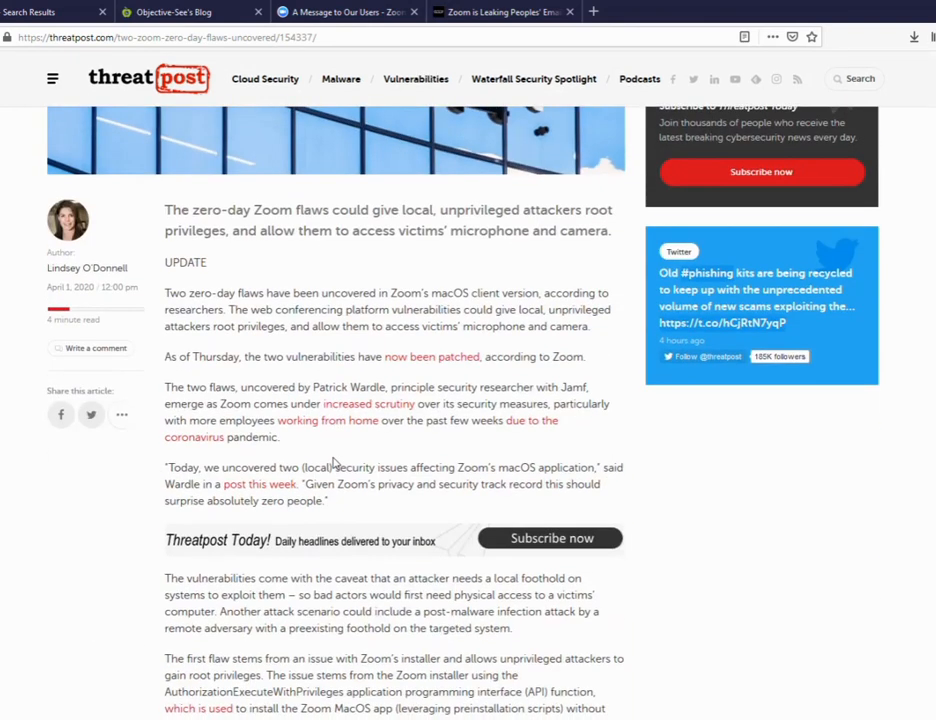
{"action": "scroll", "scroll_direction": "down", "scroll_amount": 3}
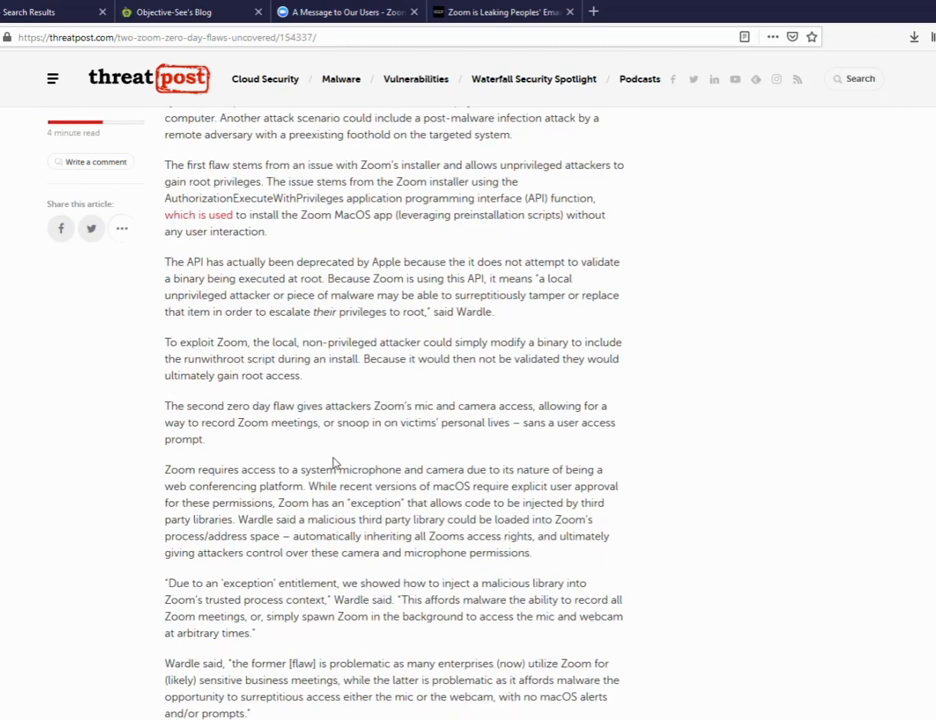
{"action": "scroll", "scroll_direction": "down", "scroll_amount": 3}
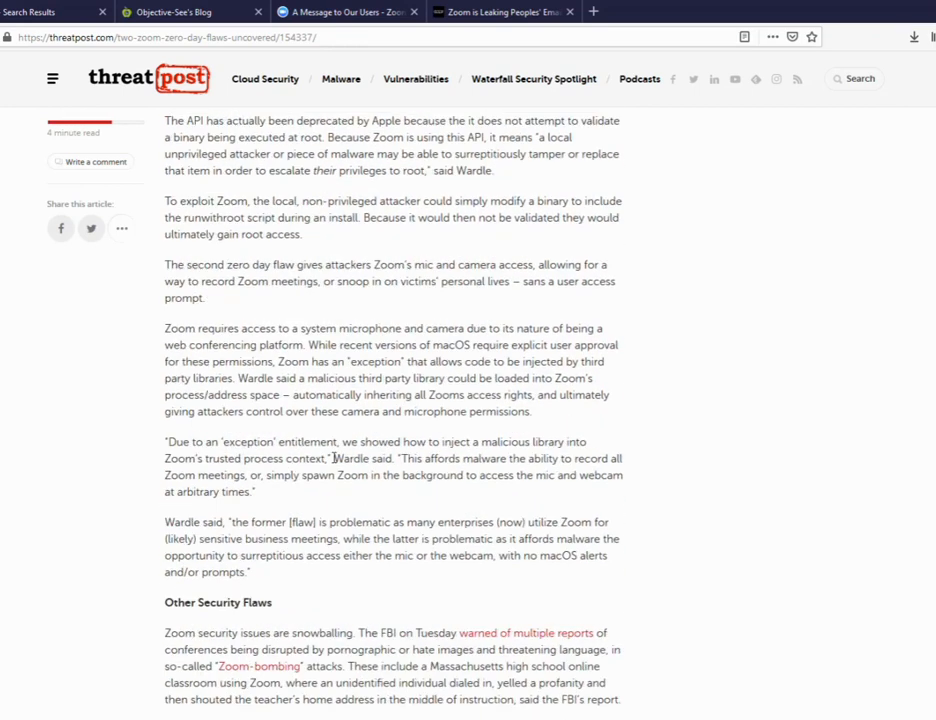
{"action": "scroll", "scroll_direction": "down", "scroll_amount": 3}
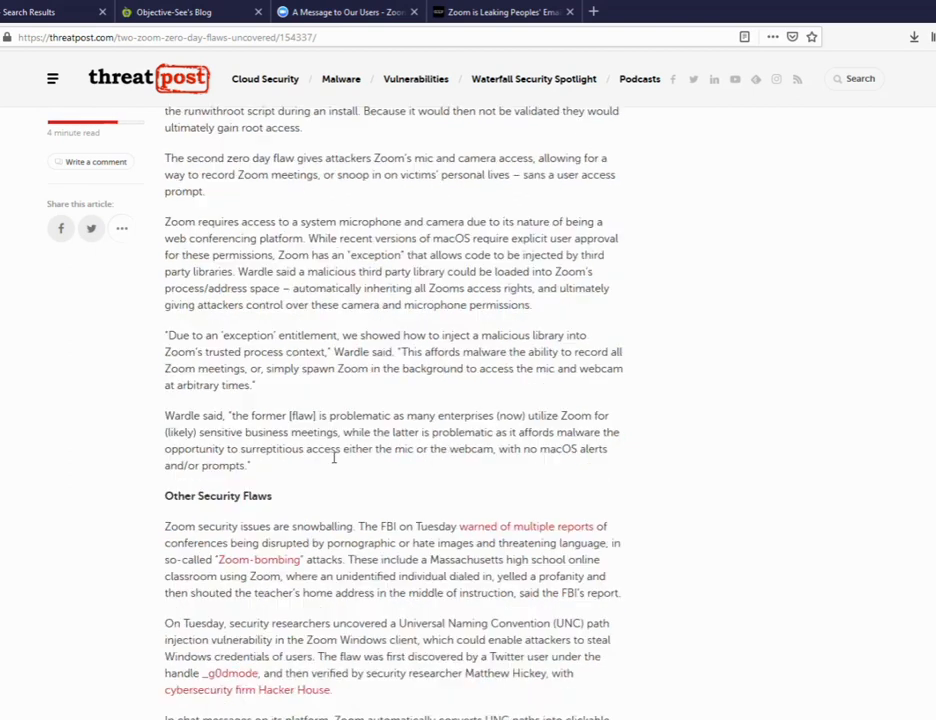
{"action": "left_click", "coordinate": [50, 11]}
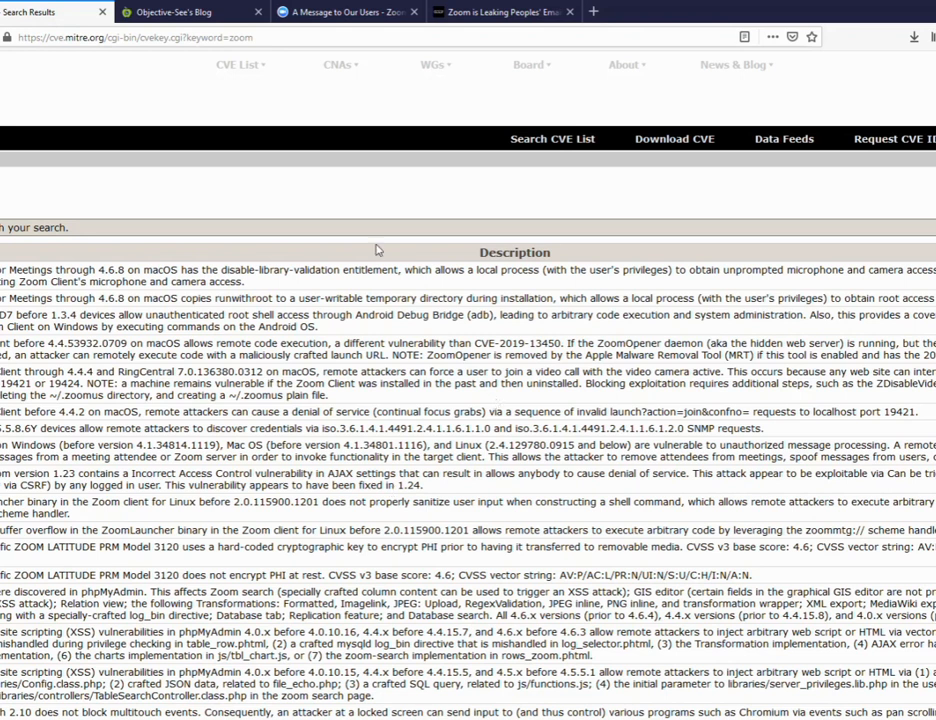
- Open the 'The S in Zoom, Stands for Security' post, dismiss the newsletter popup, and read through it
{"action": "left_click", "coordinate": [170, 11]}
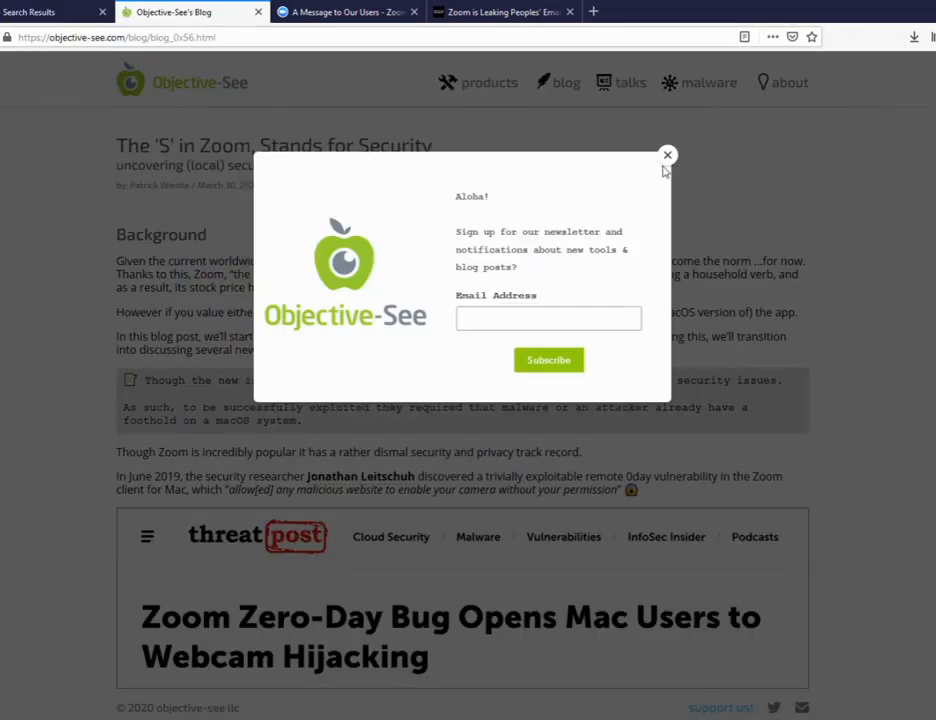
{"action": "left_click", "coordinate": [666, 155]}
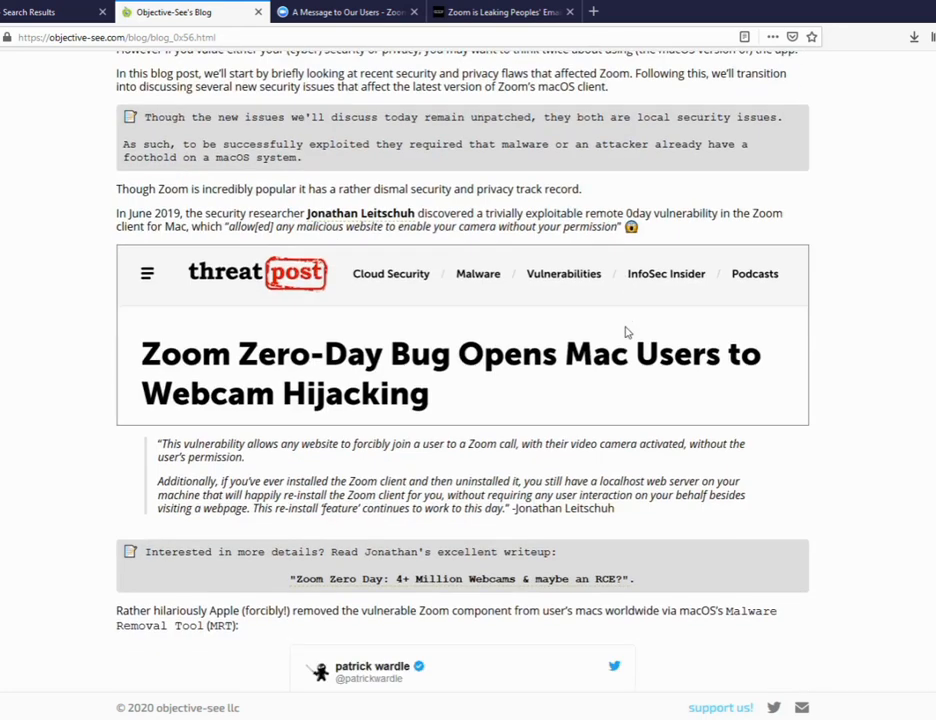
{"action": "scroll", "scroll_direction": "down", "scroll_amount": 3}
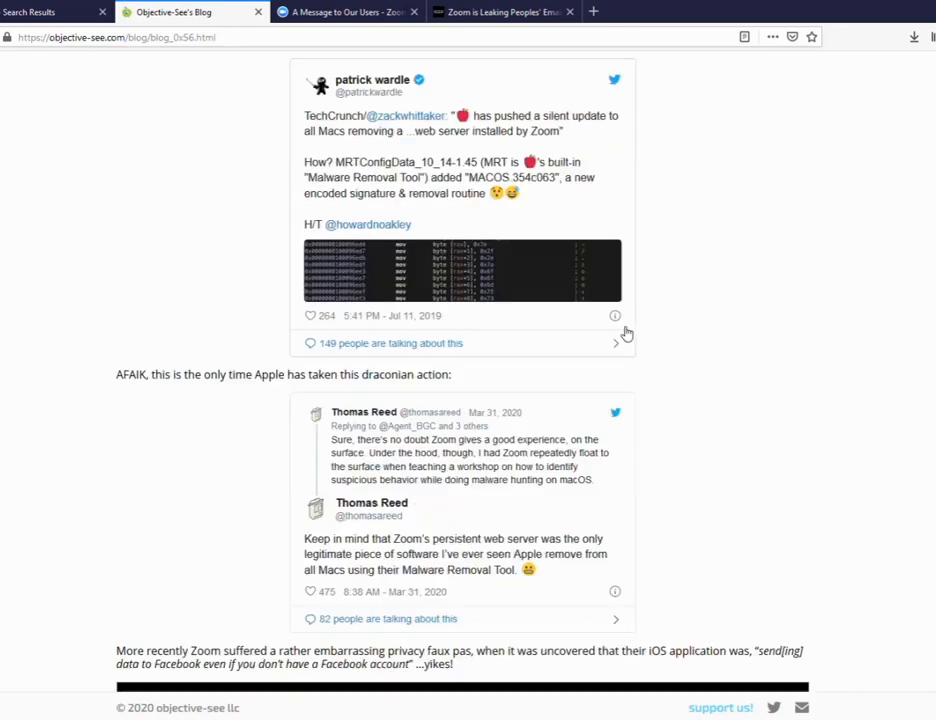
{"action": "scroll", "scroll_direction": "down", "scroll_amount": 3}
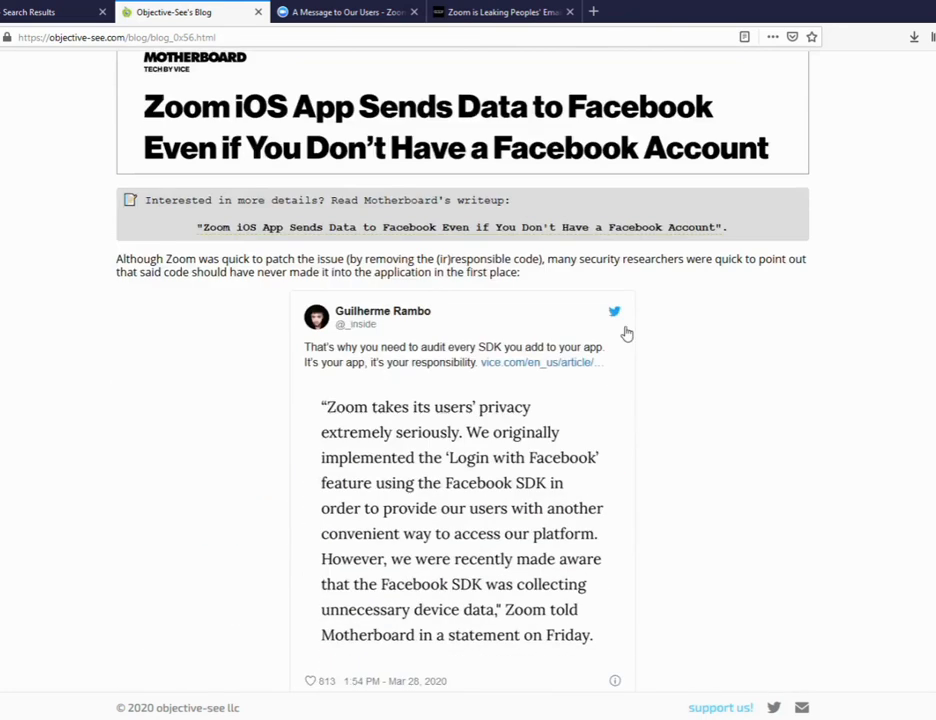
{"action": "scroll", "scroll_direction": "down", "scroll_amount": 3}
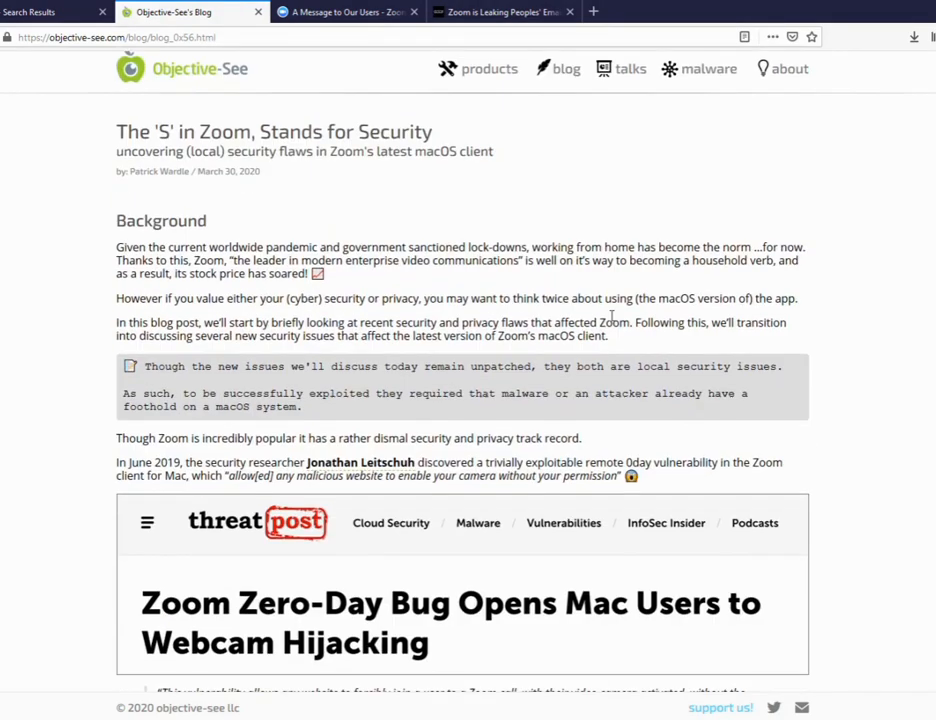
{"action": "scroll", "scroll_direction": "down", "scroll_amount": 3}
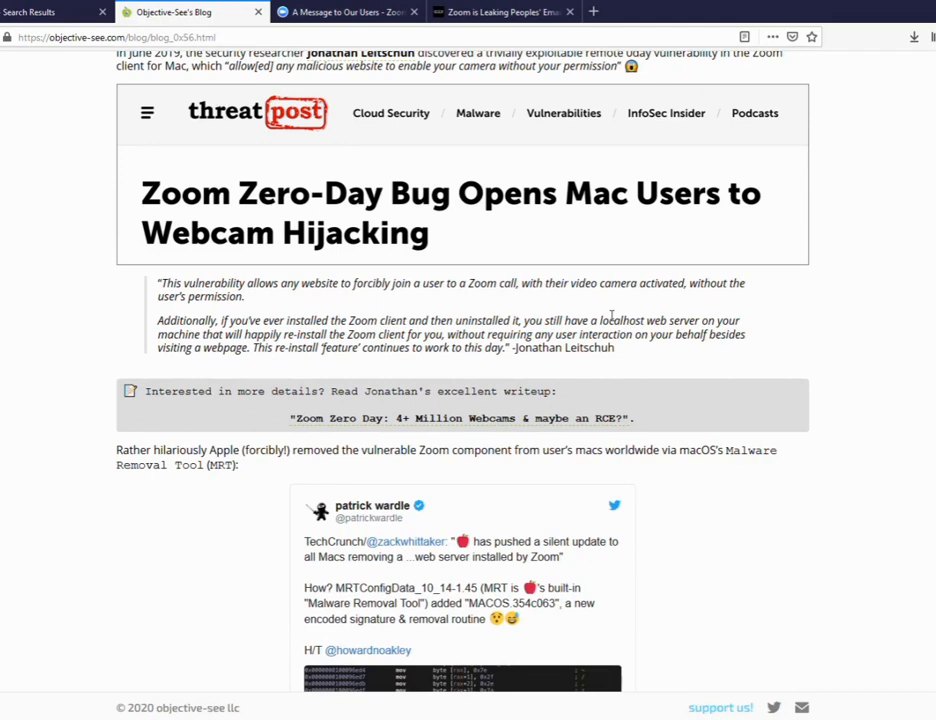
{"action": "scroll", "scroll_direction": "down", "scroll_amount": 3}
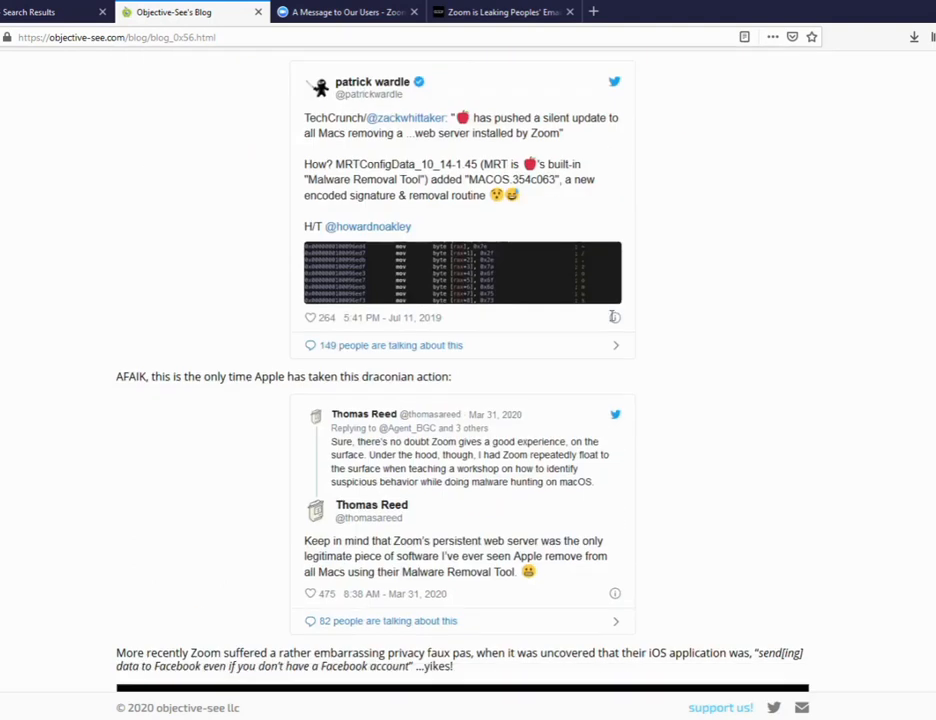
{"action": "scroll", "scroll_direction": "down", "scroll_amount": 3}
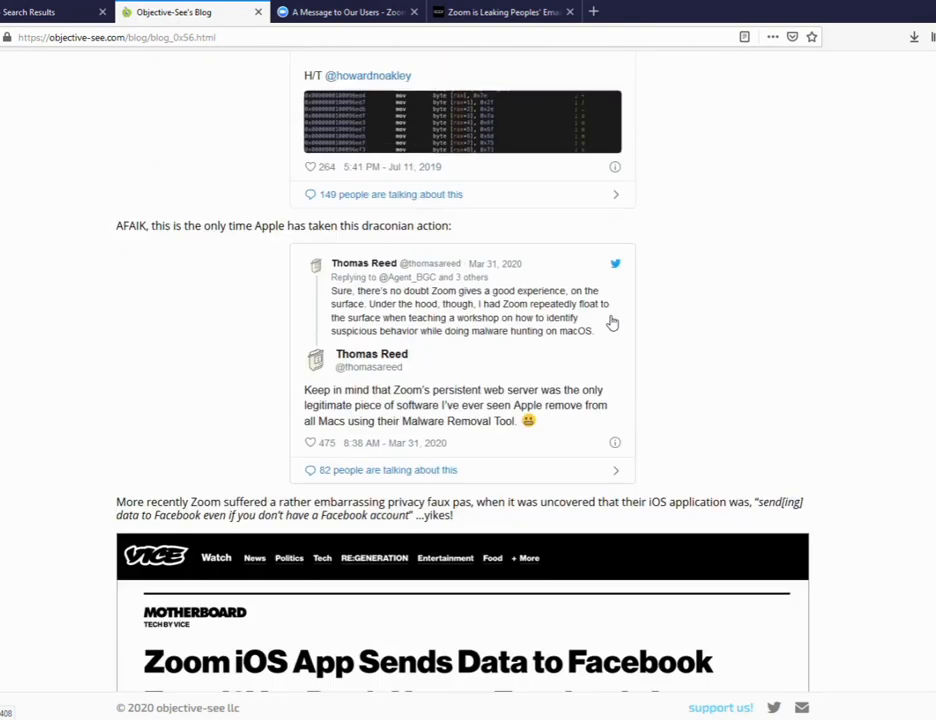
- Read Zoom's 'A Message to Our Users' post, then switch to the Vice email-leak article
{"action": "left_click", "coordinate": [345, 11]}
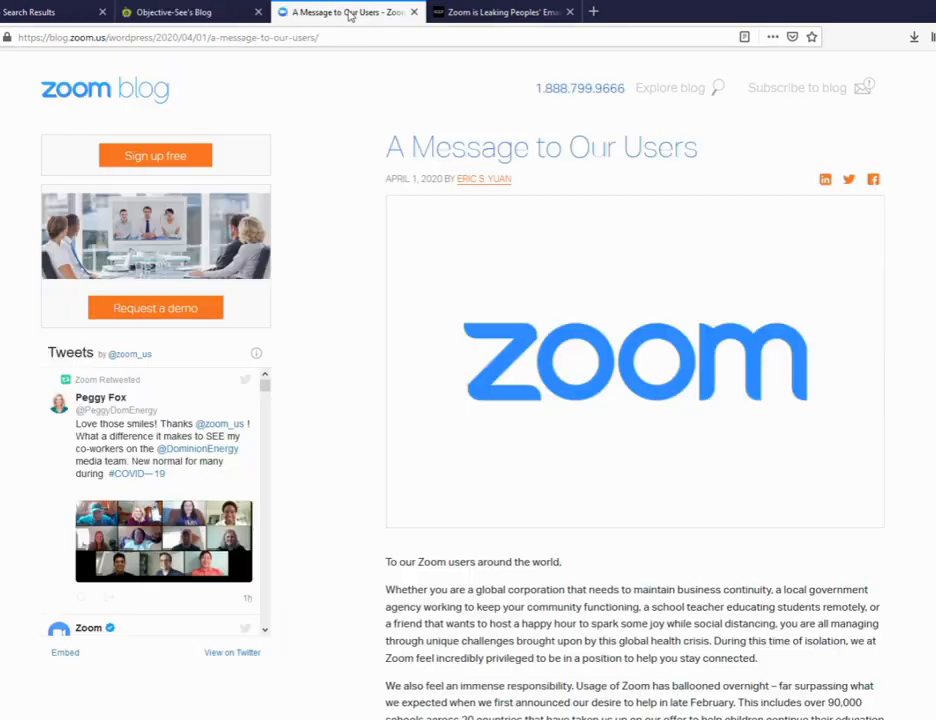
{"action": "scroll", "scroll_direction": "down", "scroll_amount": 3}
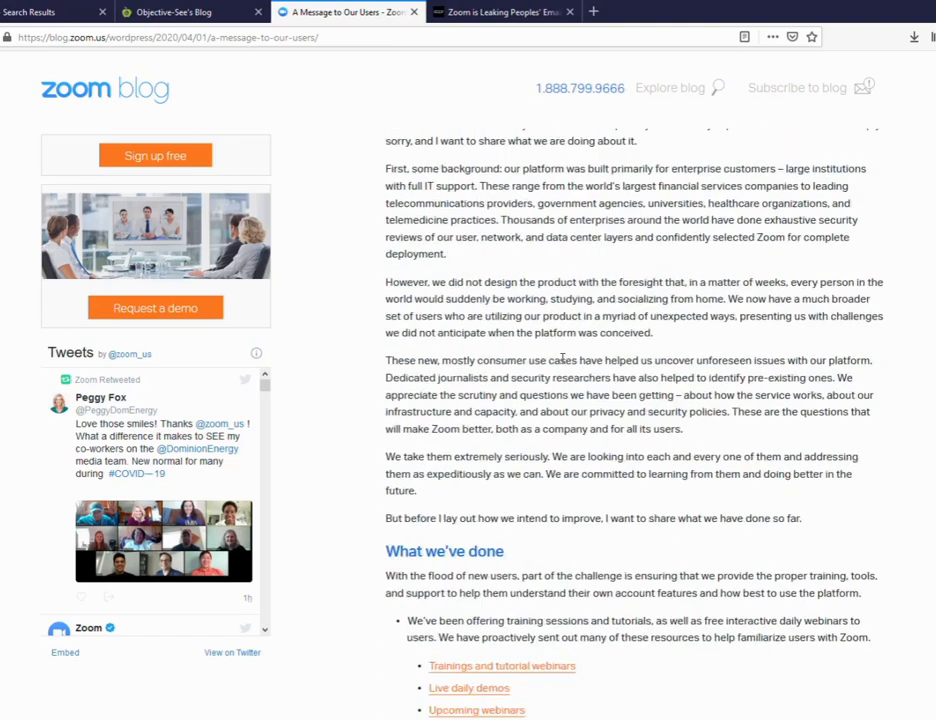
{"action": "scroll", "scroll_direction": "down", "scroll_amount": 3}
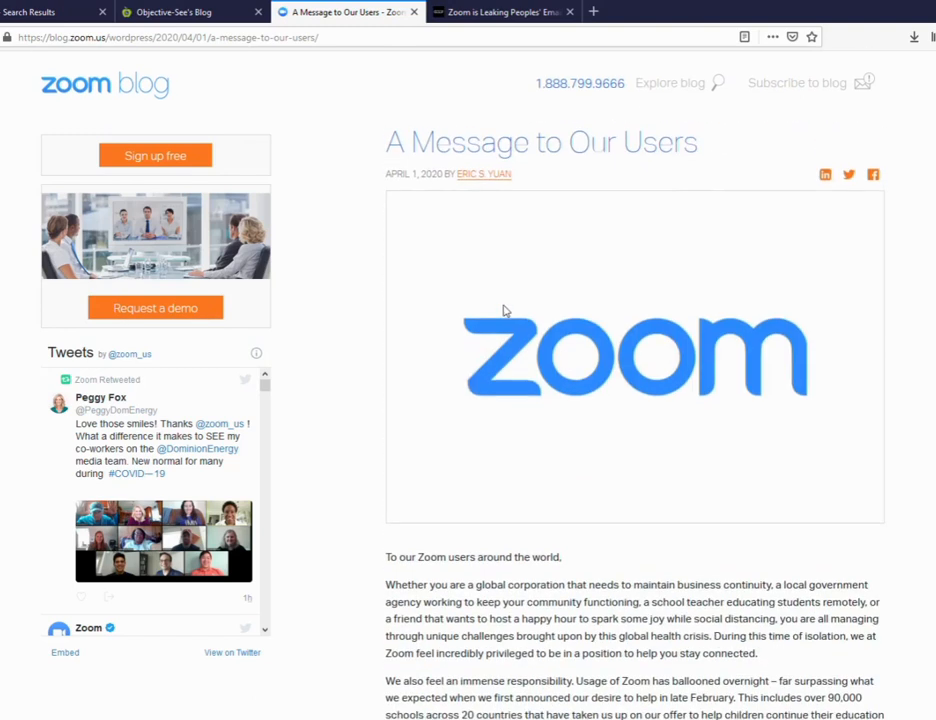
{"action": "scroll", "scroll_direction": "down", "scroll_amount": 3}
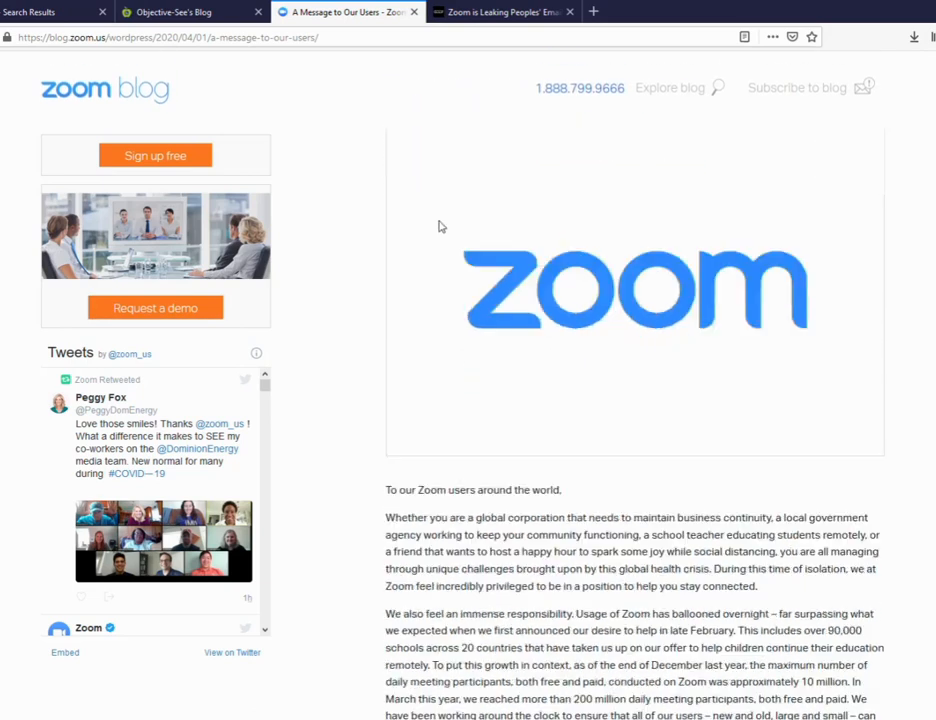
{"action": "scroll", "scroll_direction": "down", "scroll_amount": 3}
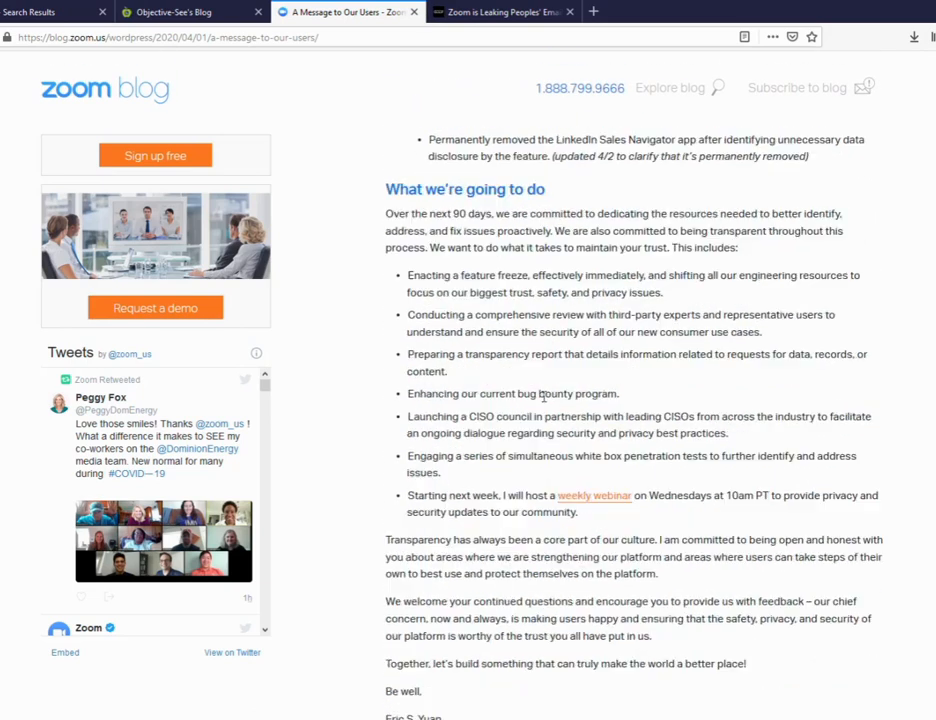
{"action": "left_click", "coordinate": [503, 11]}
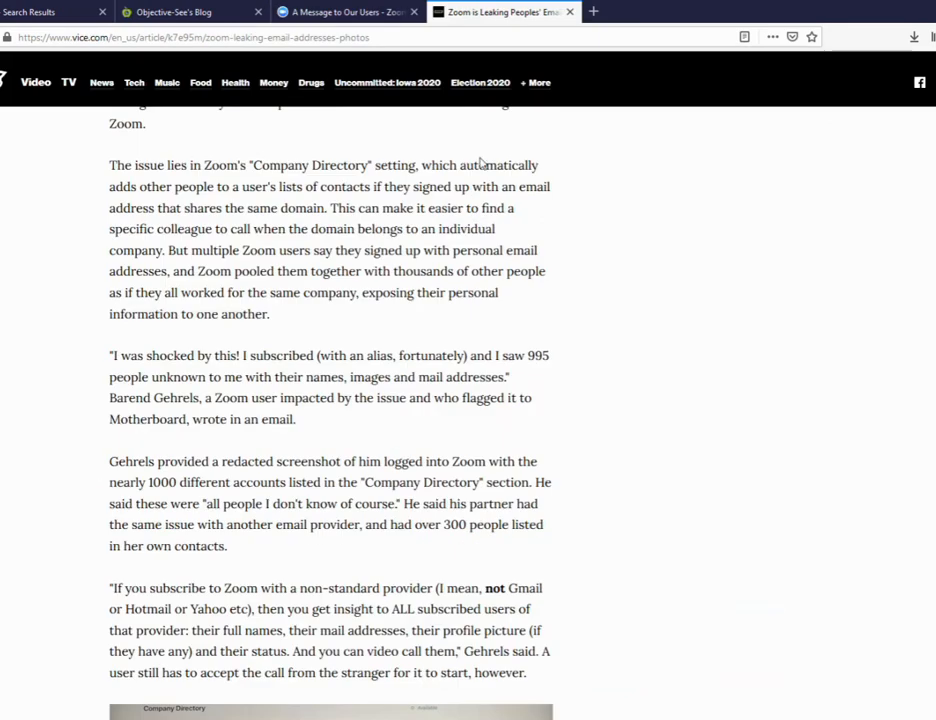
{"action": "scroll", "scroll_direction": "up", "scroll_amount": 3}
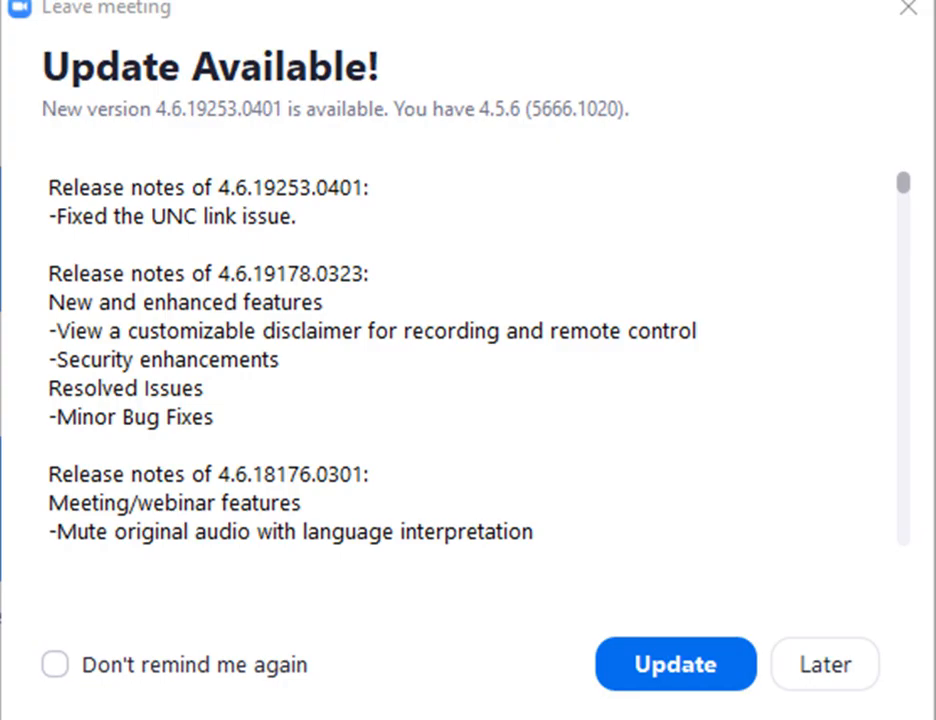
- Dismiss the update notice and check for updates, finding version 4.6.19253.0401 available
{"action": "left_click", "coordinate": [823, 664]}
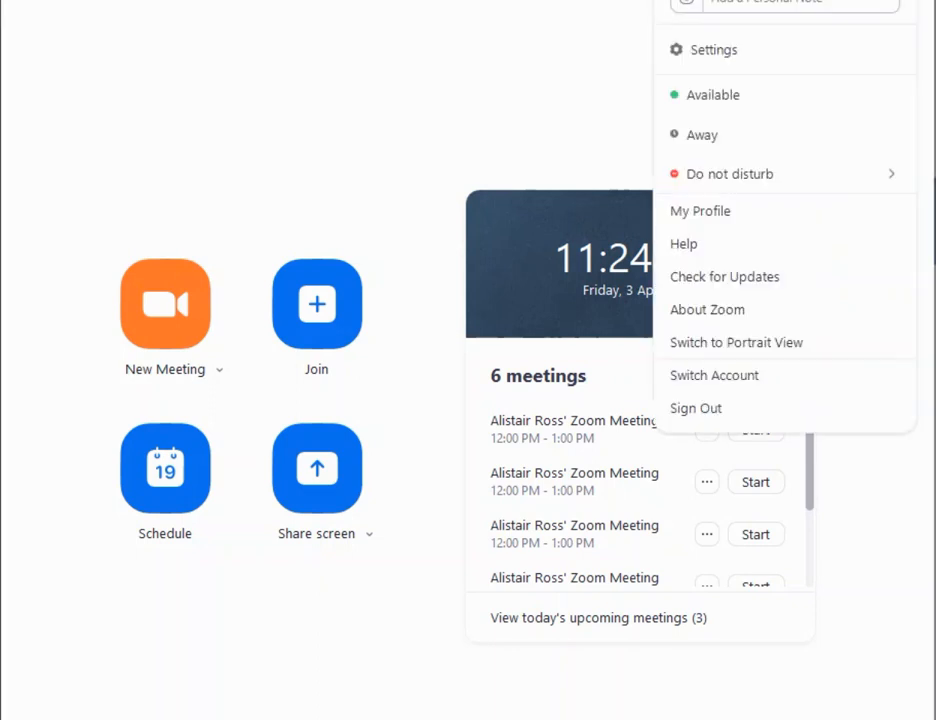
{"action": "mouse_move", "coordinate": [724, 287]}
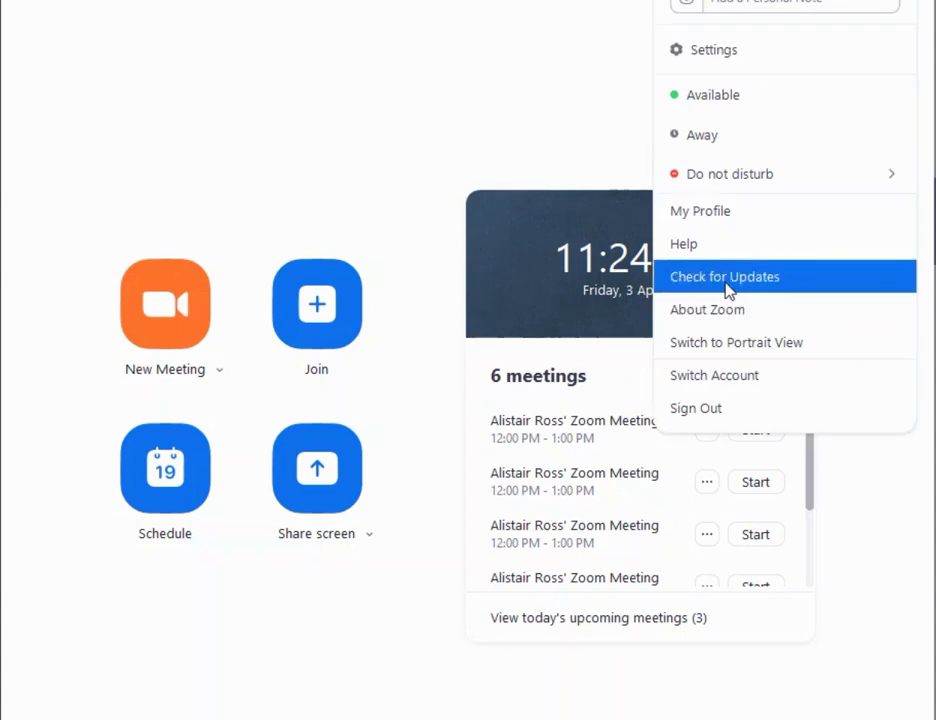
{"action": "left_click", "coordinate": [724, 277]}
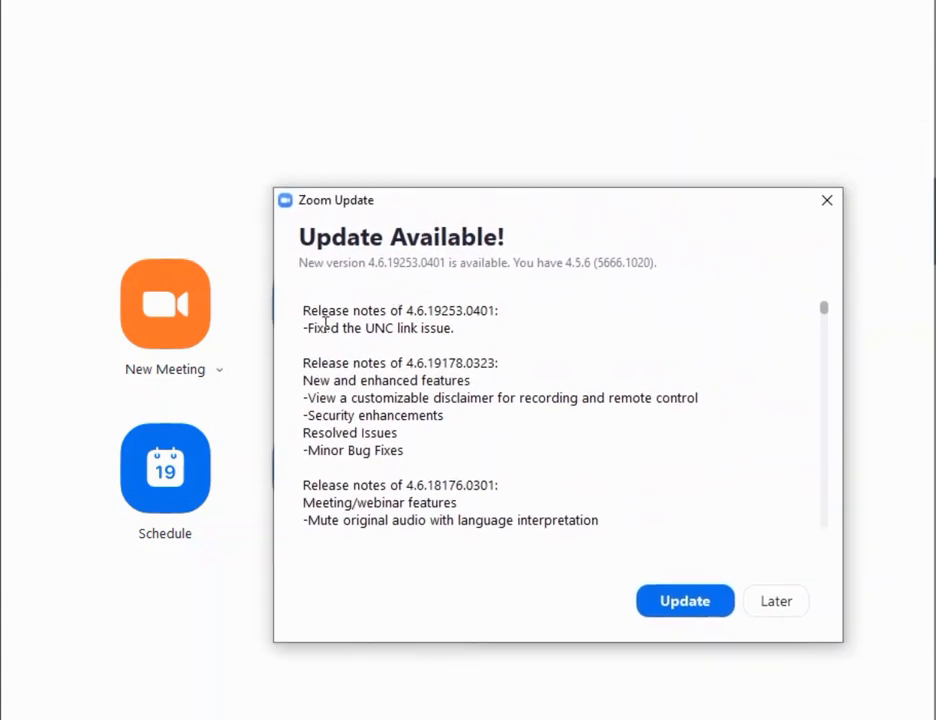
{"action": "mouse_move", "coordinate": [631, 570]}
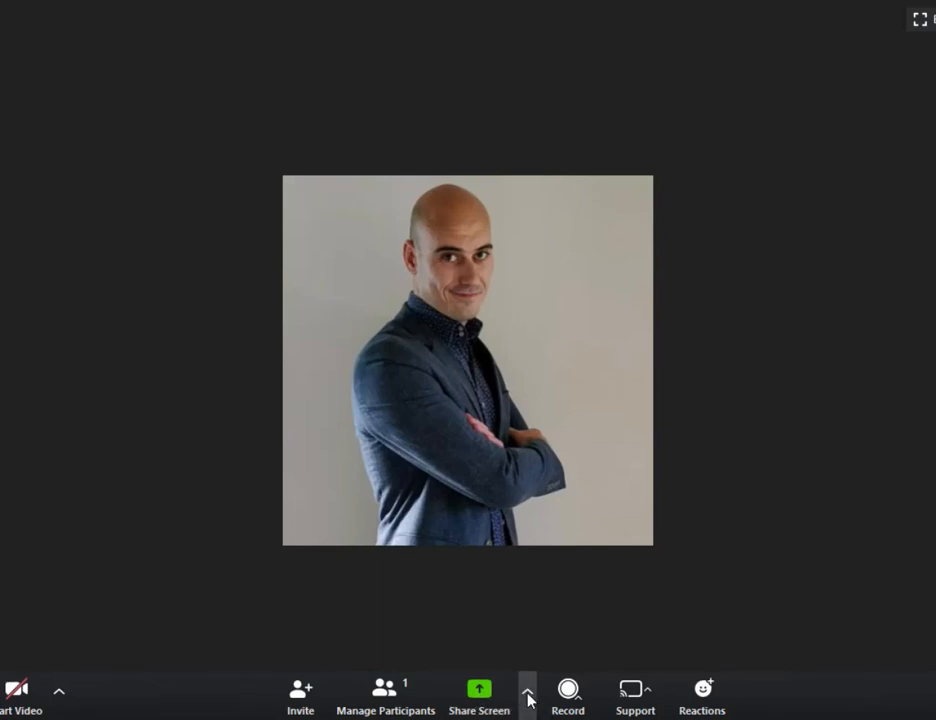
- Set the advanced sharing option 'Who can share?' to Only Host
{"action": "left_click", "coordinate": [525, 693]}
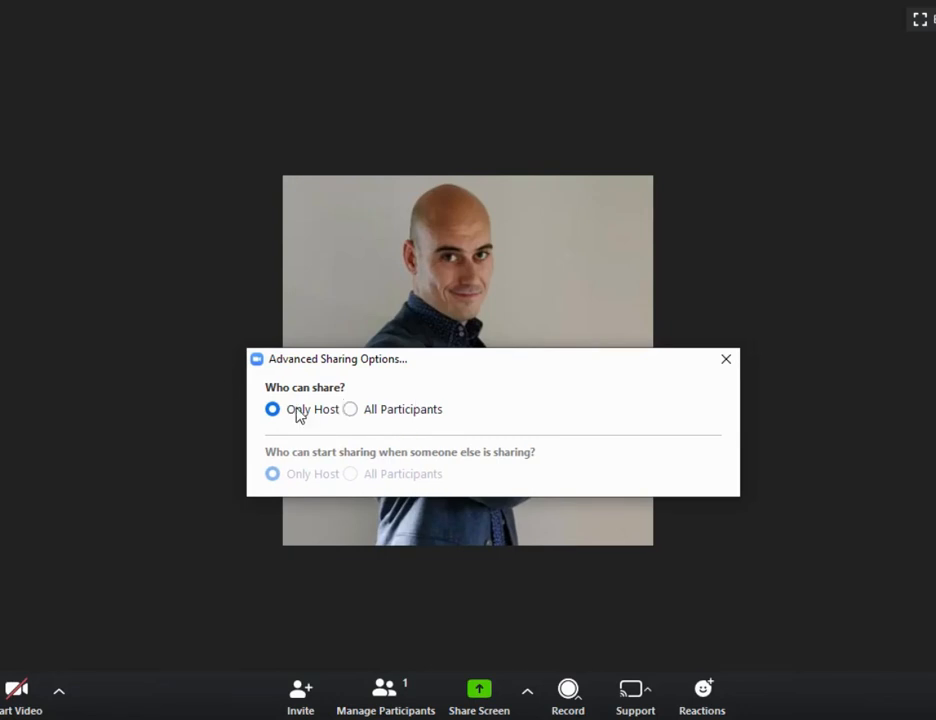
{"action": "left_click", "coordinate": [350, 409]}
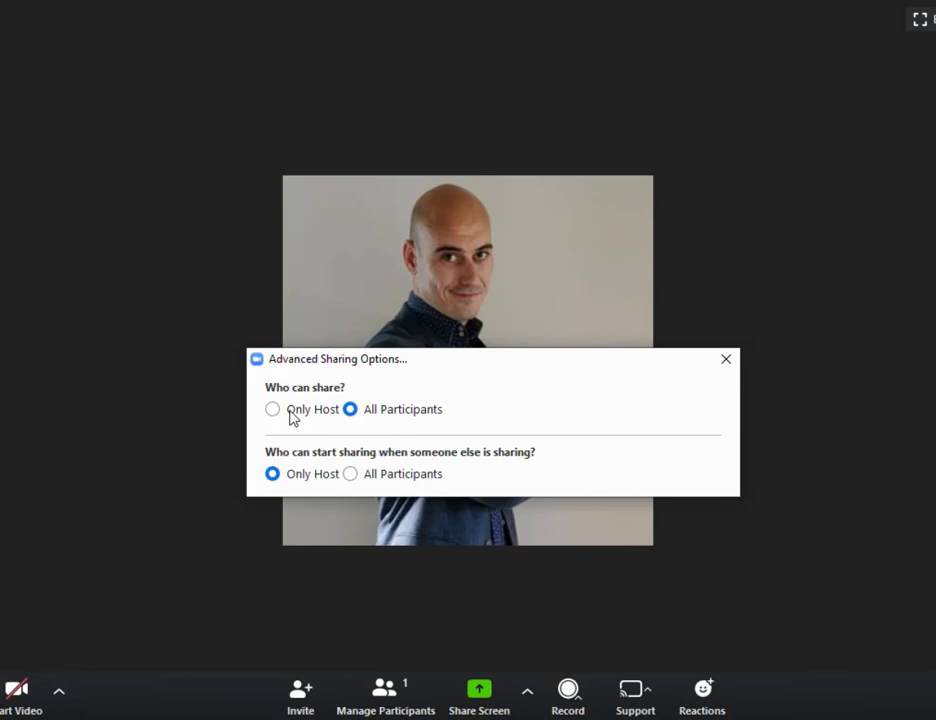
{"action": "left_click", "coordinate": [272, 409]}
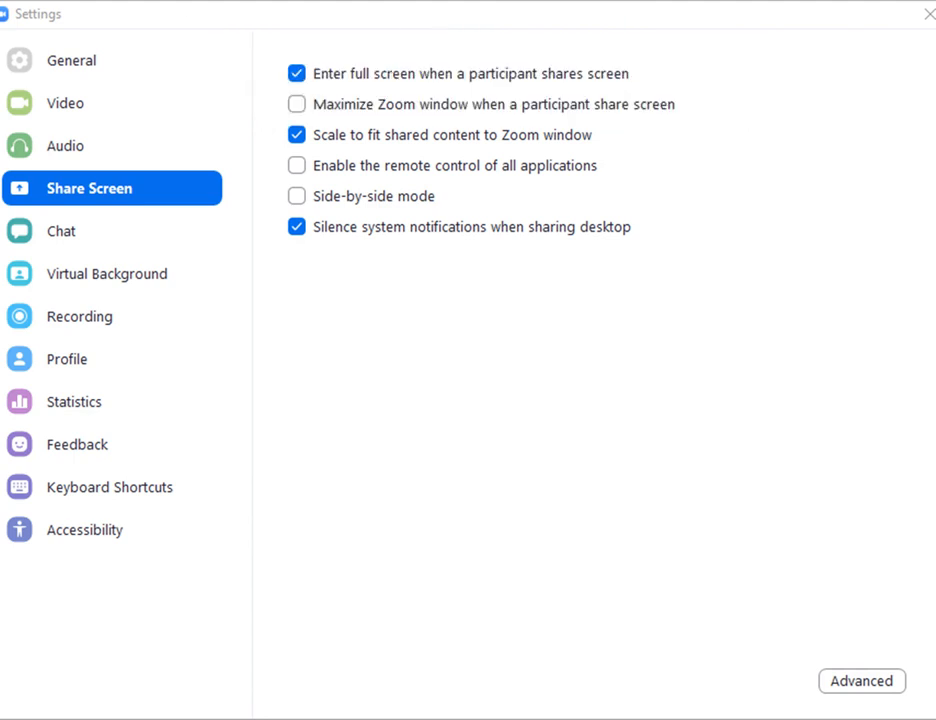
- Close the Settings window to return to Zoom's home screen
{"action": "left_click", "coordinate": [931, 15]}
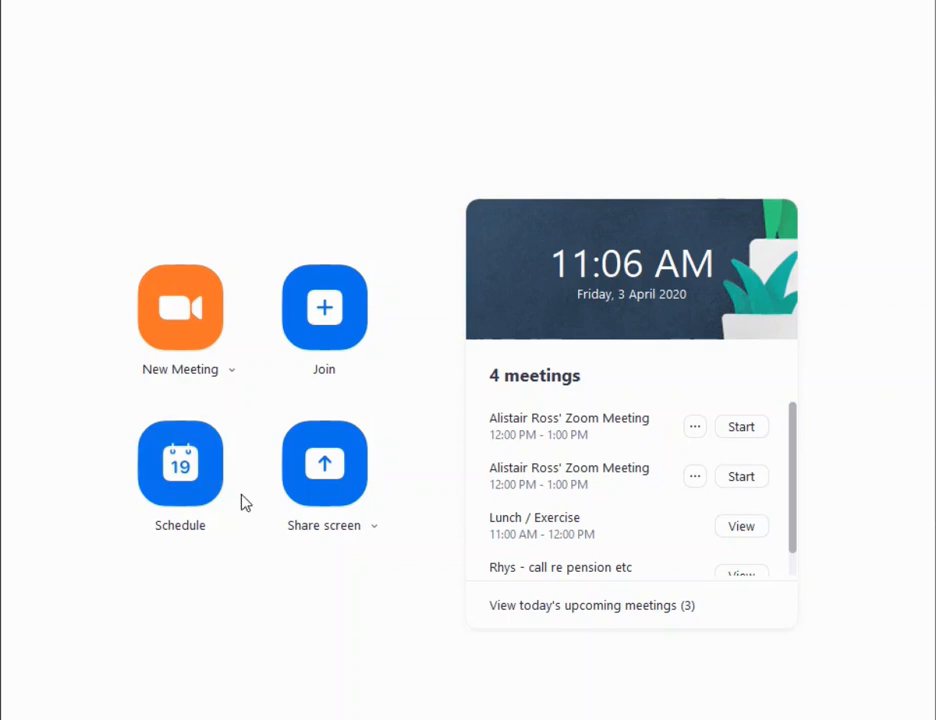
- Schedule a meeting with Require meeting password kept on
{"action": "left_click", "coordinate": [180, 463]}
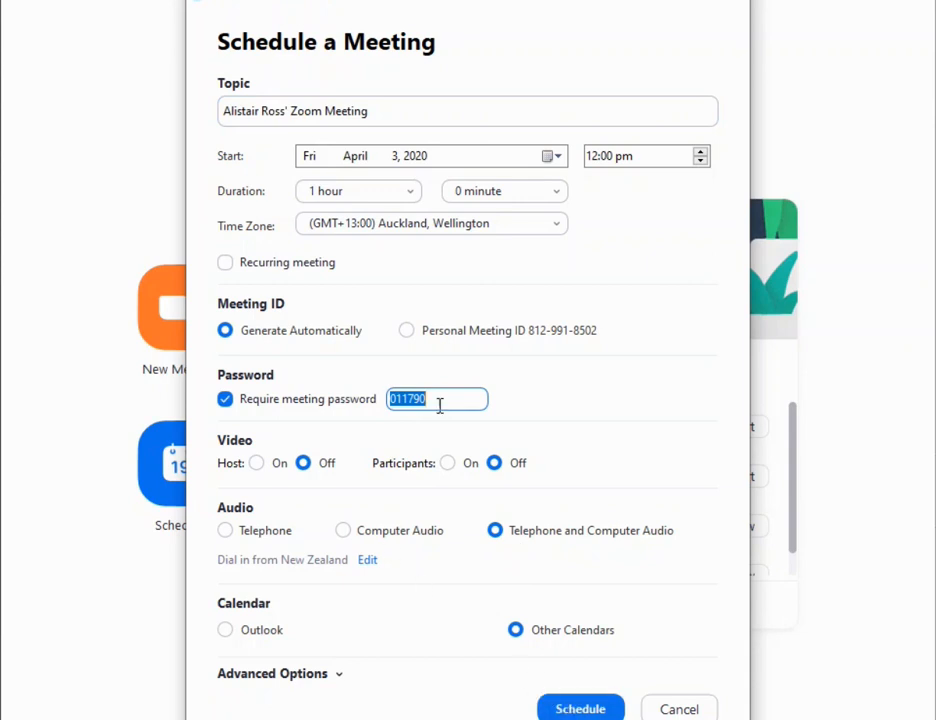
{"action": "left_click", "coordinate": [580, 707]}
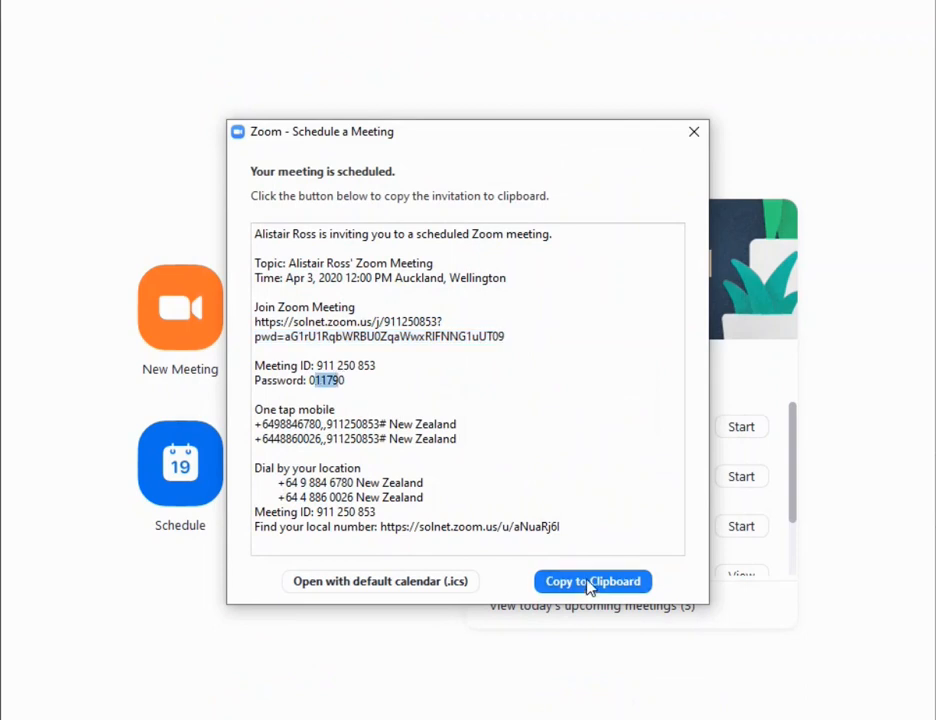
{"action": "mouse_move", "coordinate": [392, 590]}
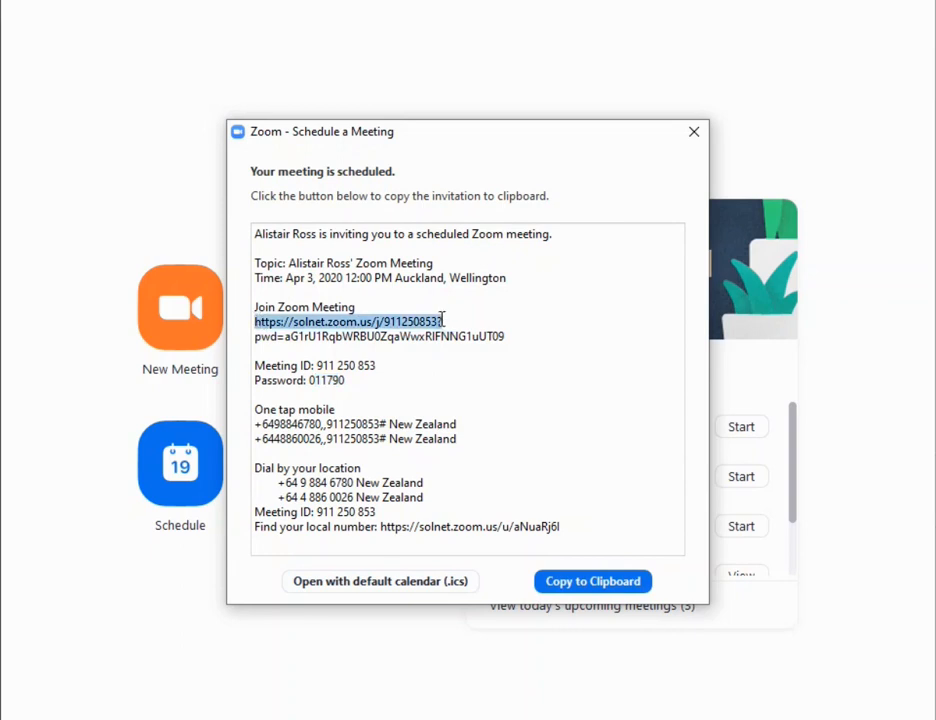
{"action": "mouse_move", "coordinate": [447, 322]}
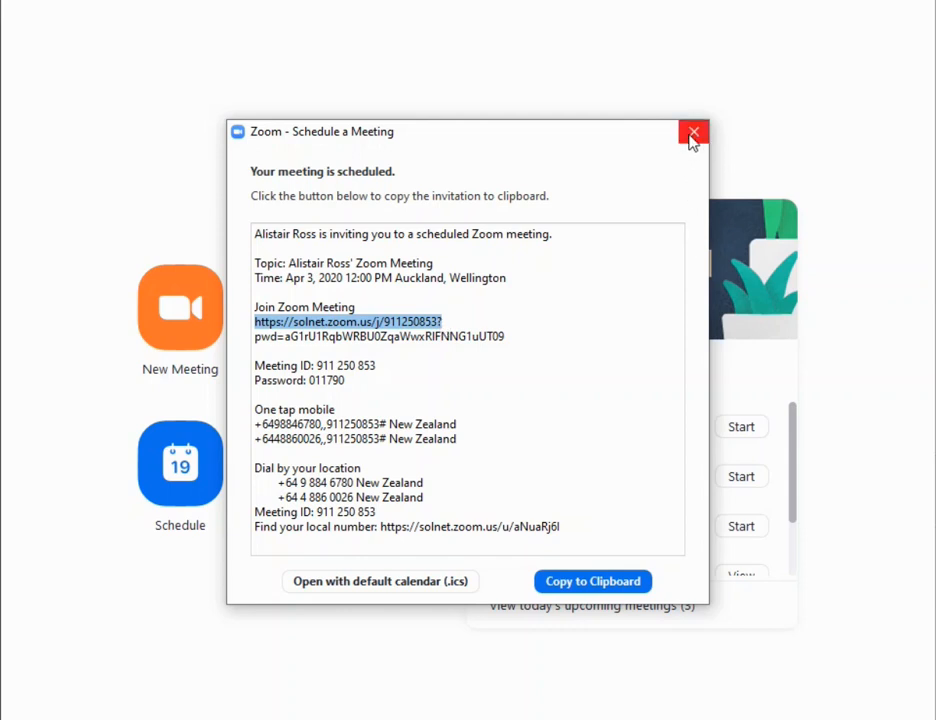
- Close the invitation and schedule another meeting with Enable join before host unchecked
{"action": "left_click", "coordinate": [688, 132]}
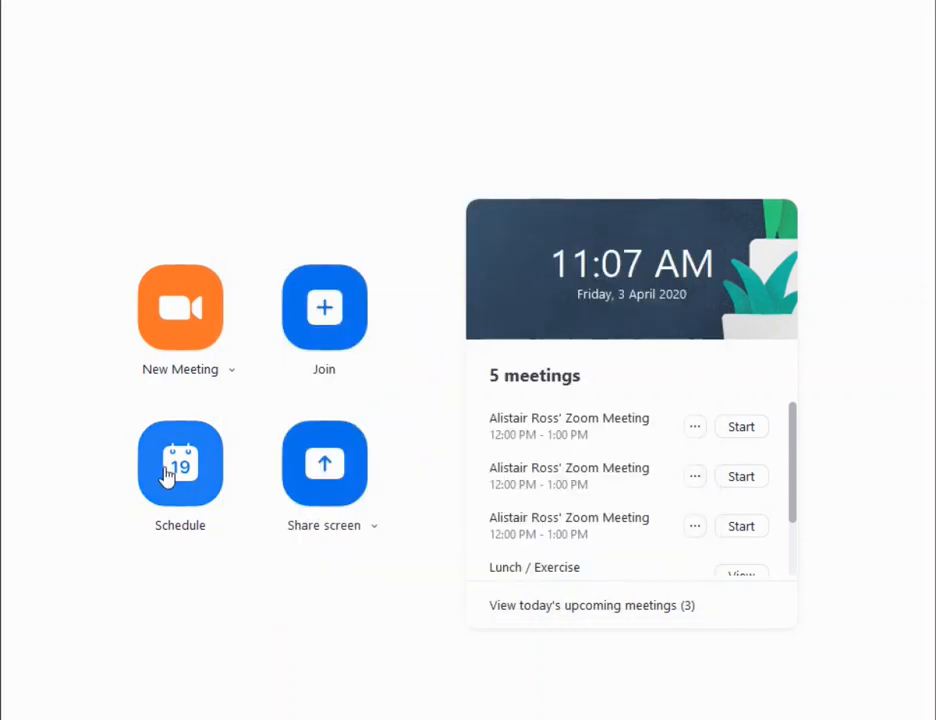
{"action": "left_click", "coordinate": [180, 463]}
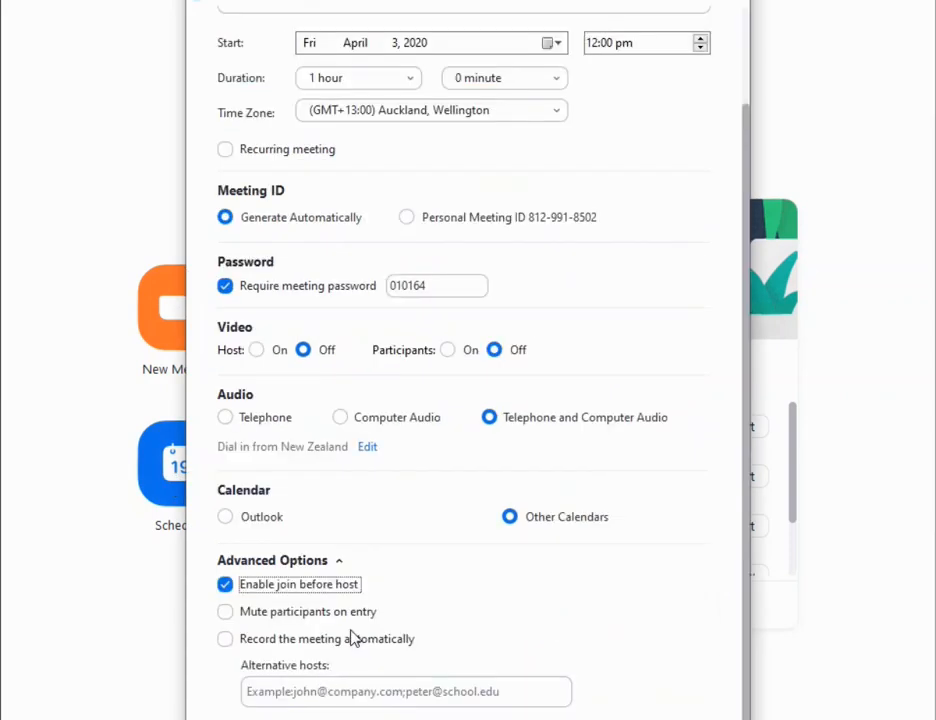
{"action": "mouse_move", "coordinate": [283, 597]}
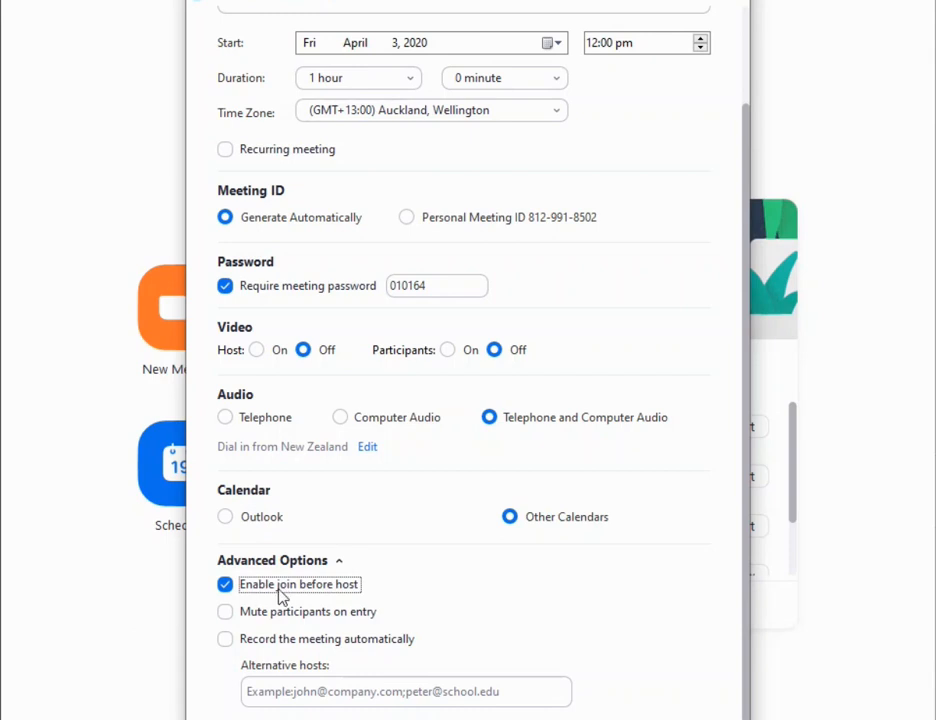
{"action": "mouse_move", "coordinate": [298, 593]}
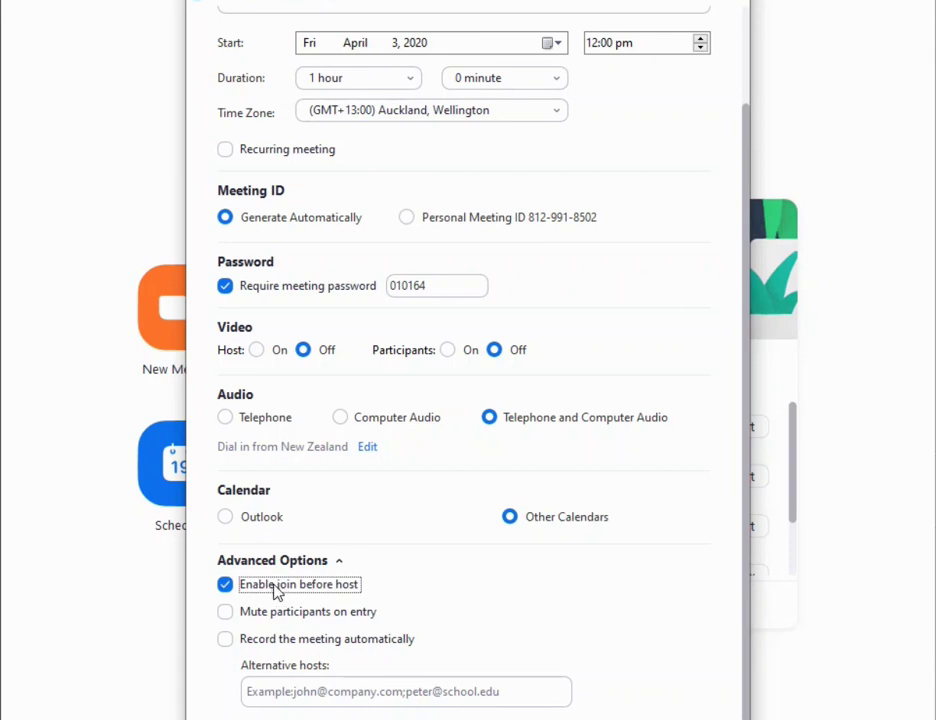
{"action": "left_click", "coordinate": [225, 584]}
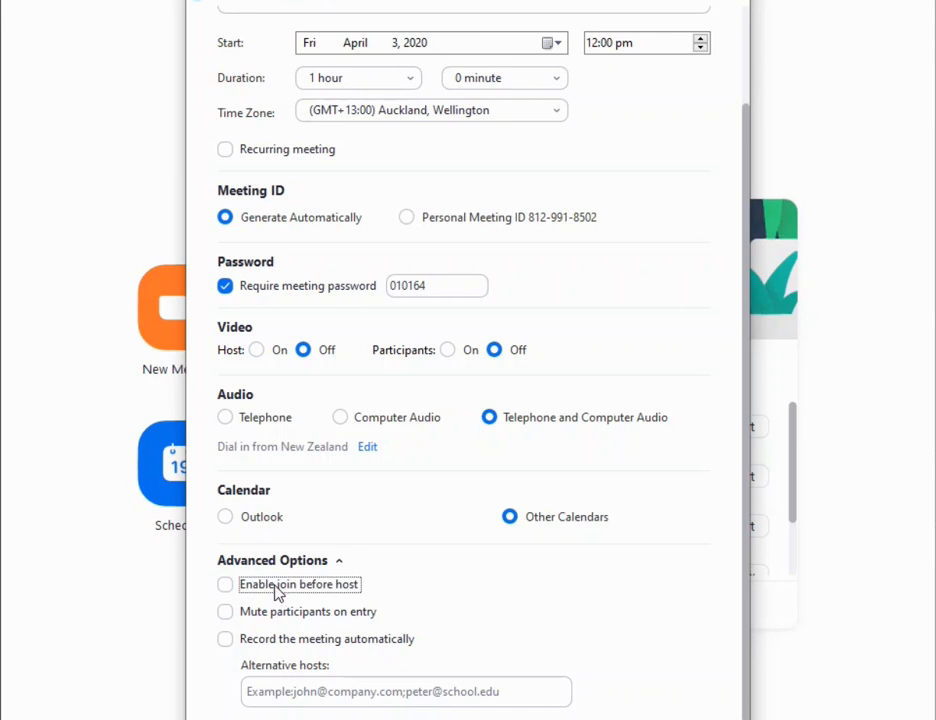
{"action": "left_click", "coordinate": [226, 612]}
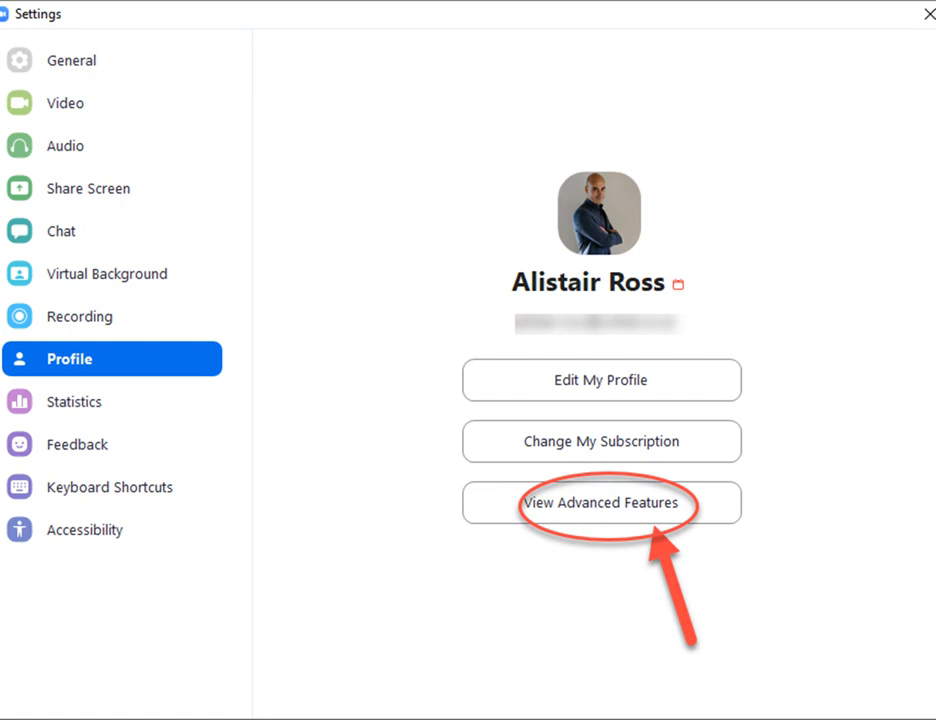
- Choose View Advanced Features in Settings > Profile to open the web account settings
{"action": "left_click", "coordinate": [603, 504]}
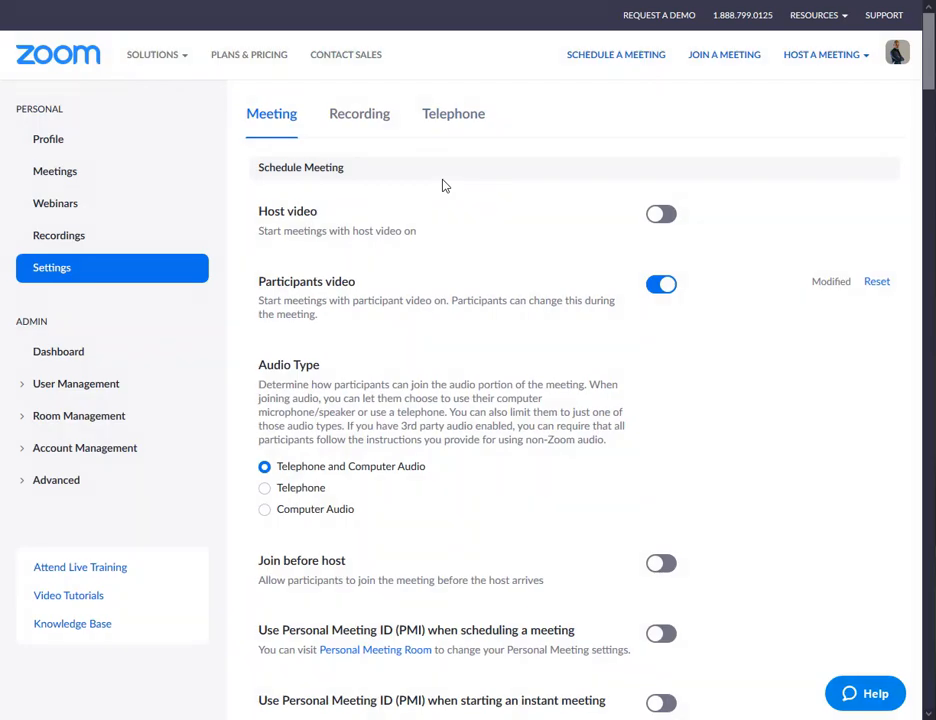
- Switch the Participants video toggle off on the web portal's Meeting settings tab
{"action": "scroll", "scroll_direction": "down", "scroll_amount": 3}
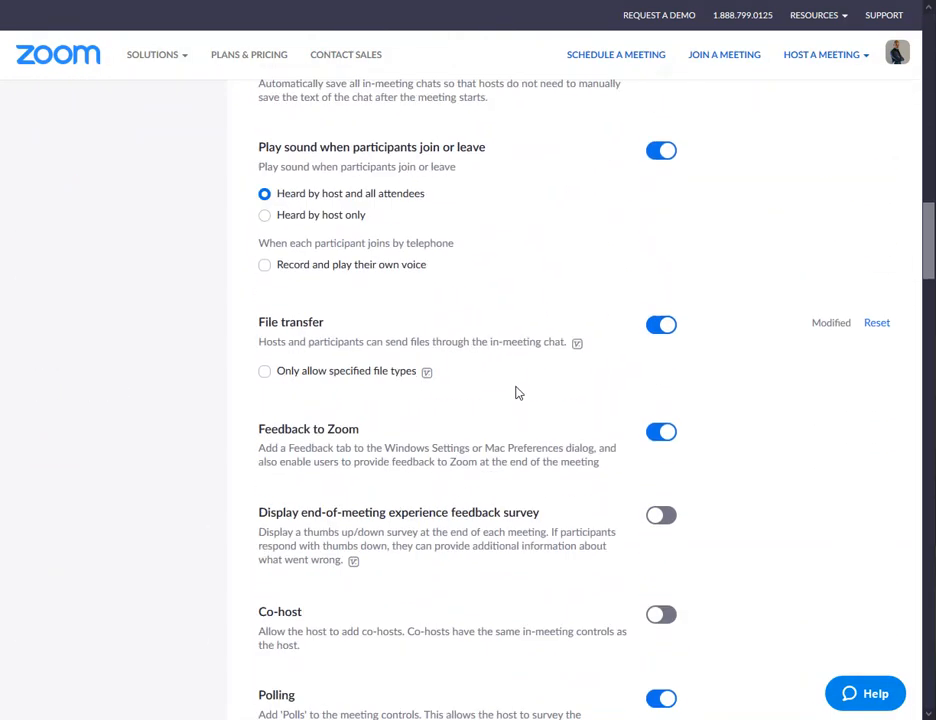
{"action": "scroll", "scroll_direction": "down", "scroll_amount": 3}
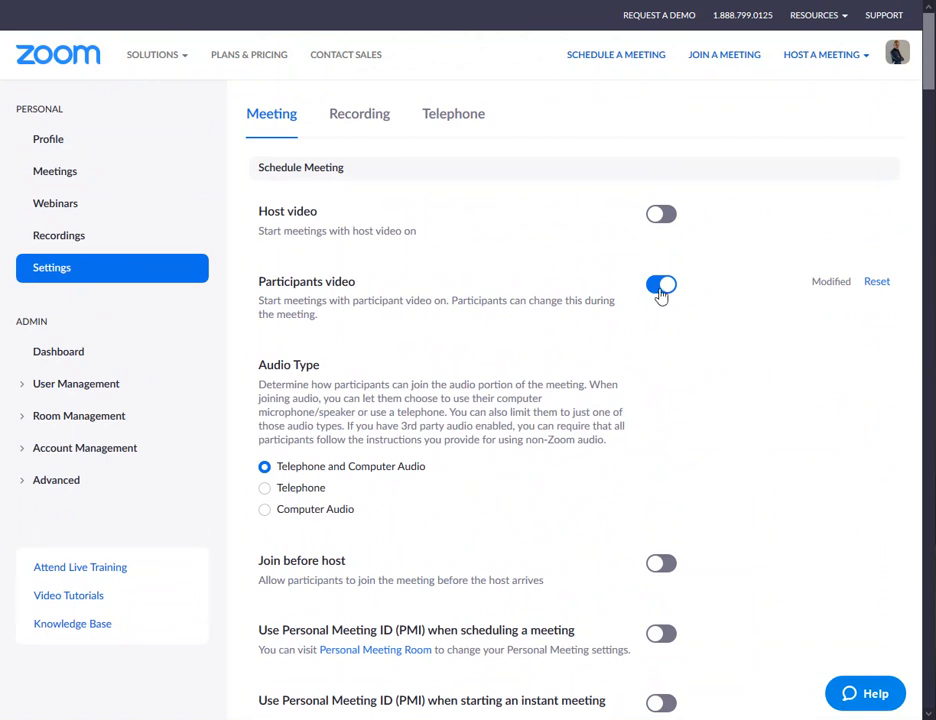
{"action": "left_click", "coordinate": [660, 285]}
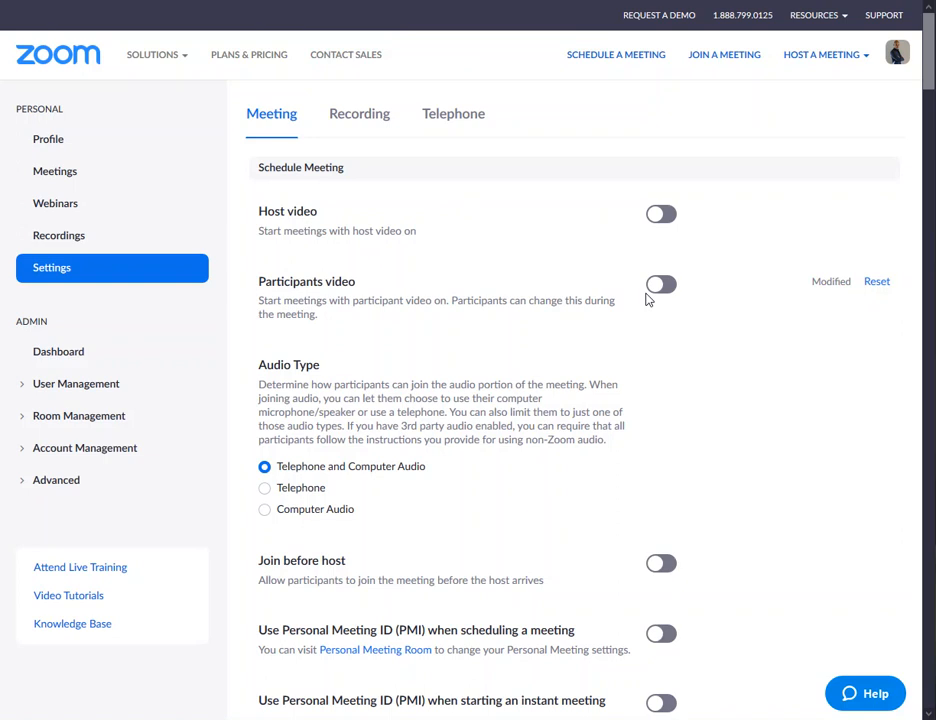
- Turn on 'Only authenticated users can join', 'Require a password when scheduling', and 'Mute participants upon entry'
{"action": "scroll", "scroll_direction": "down", "scroll_amount": 3}
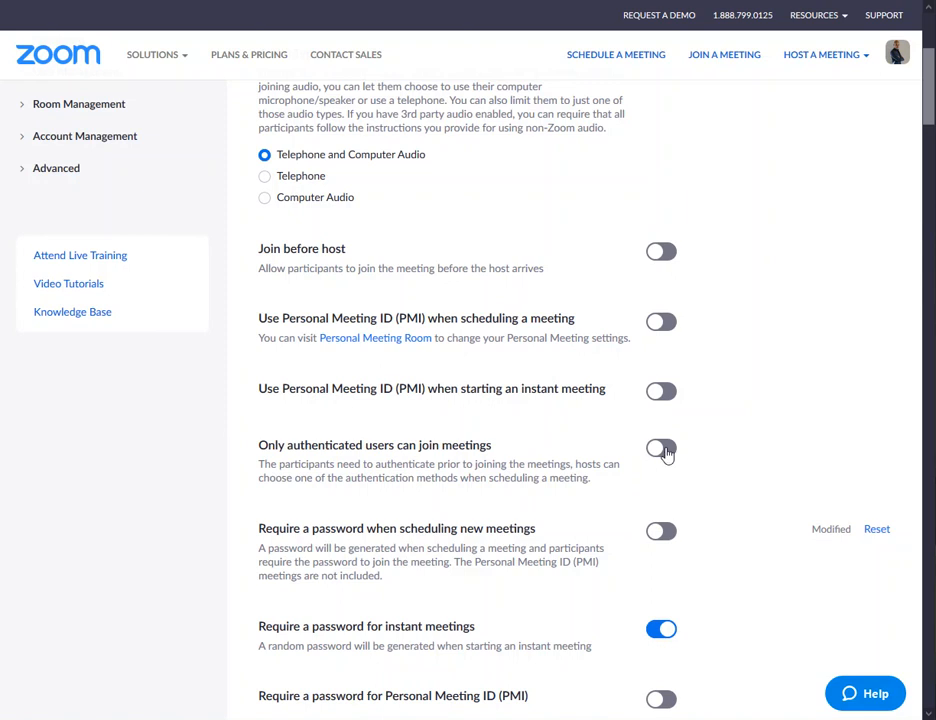
{"action": "left_click", "coordinate": [661, 450]}
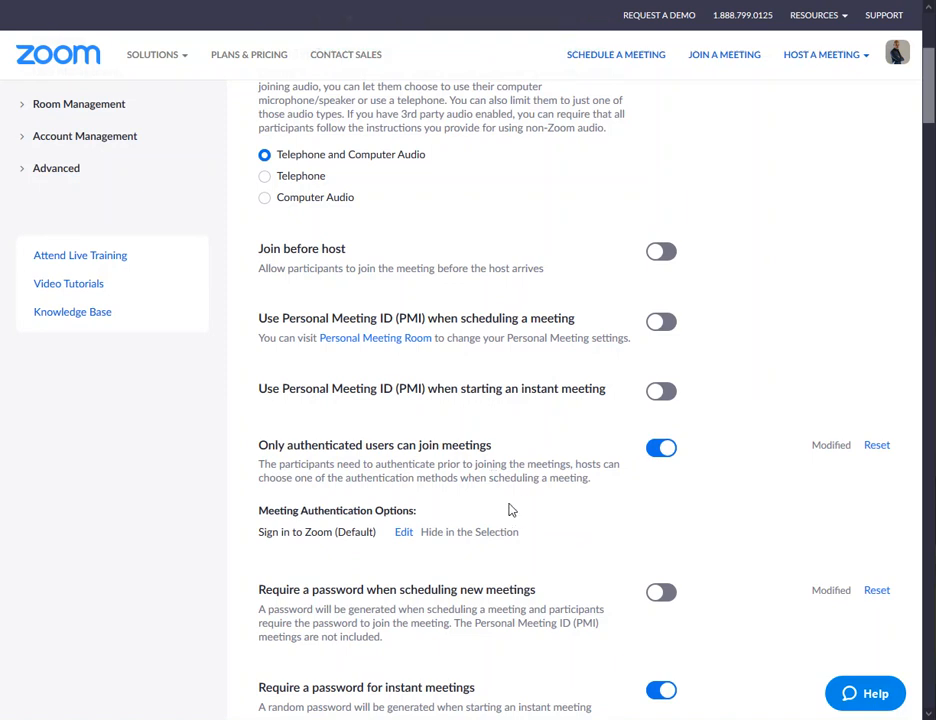
{"action": "scroll", "scroll_direction": "down", "scroll_amount": 3}
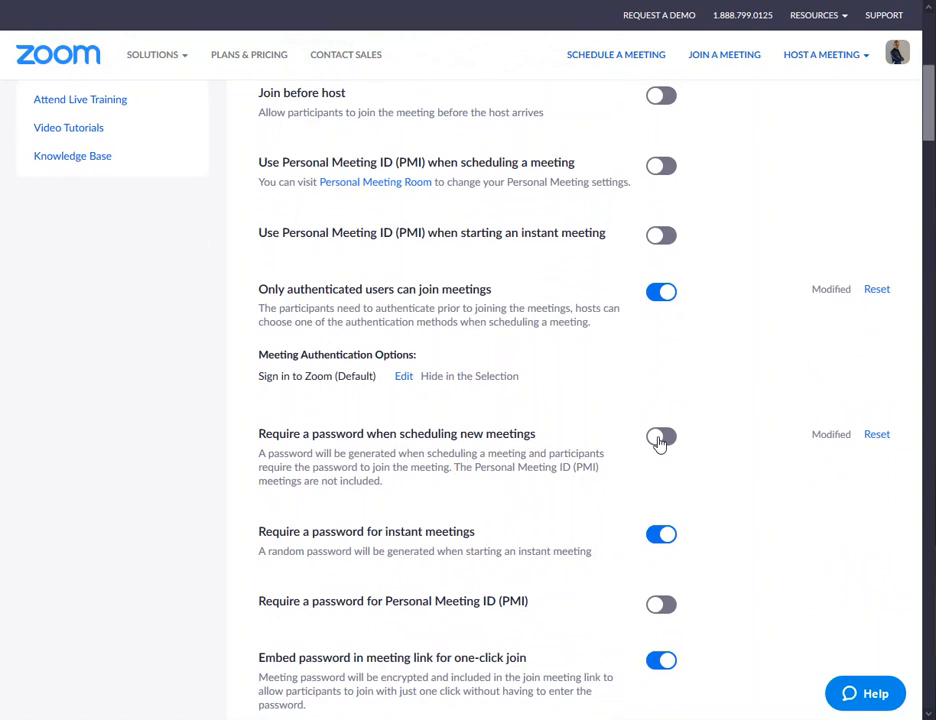
{"action": "left_click", "coordinate": [661, 433]}
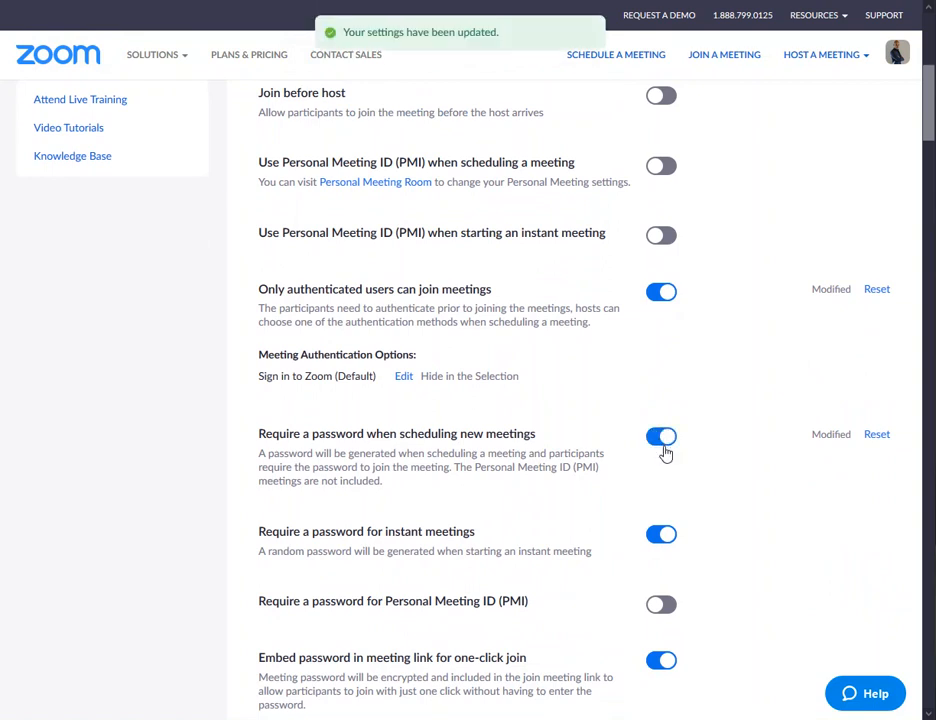
{"action": "scroll", "scroll_direction": "down", "scroll_amount": 3}
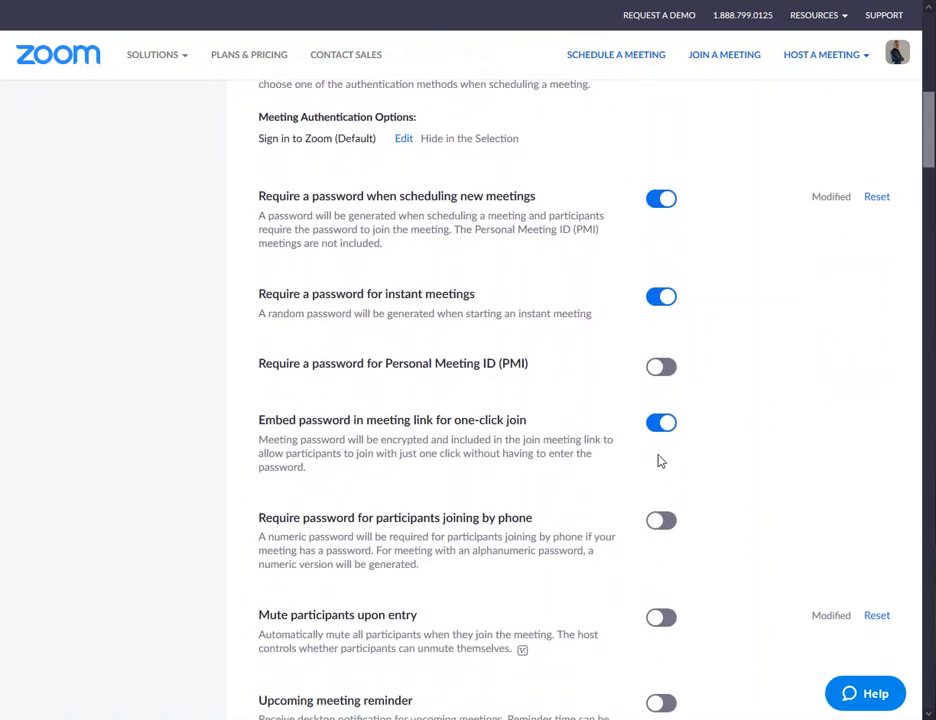
{"action": "scroll", "scroll_direction": "down", "scroll_amount": 3}
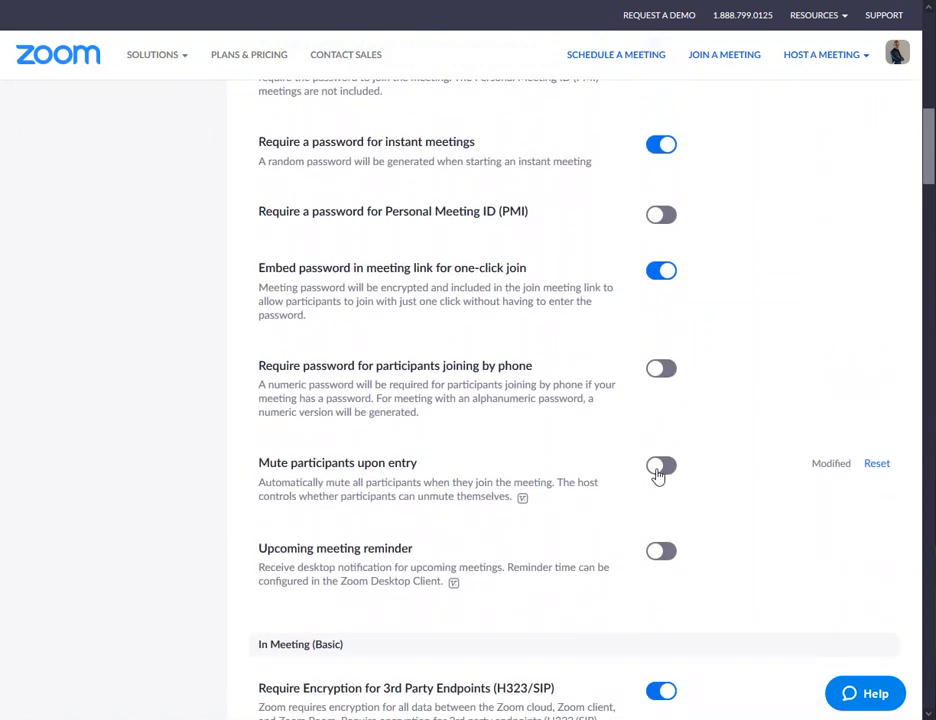
{"action": "left_click", "coordinate": [661, 468]}
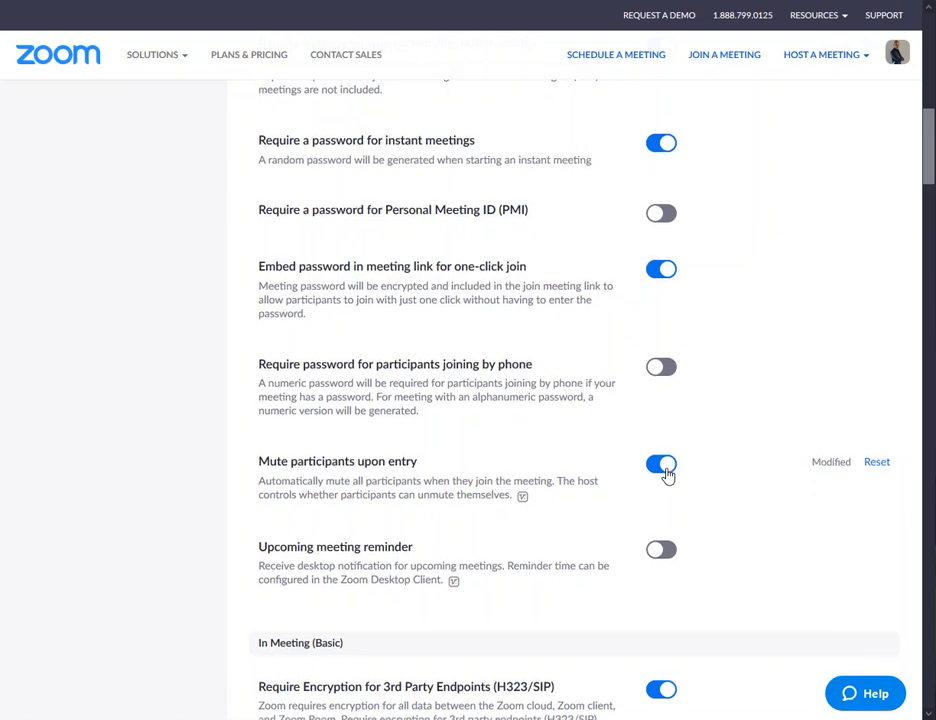
{"action": "scroll", "scroll_direction": "down", "scroll_amount": 3}
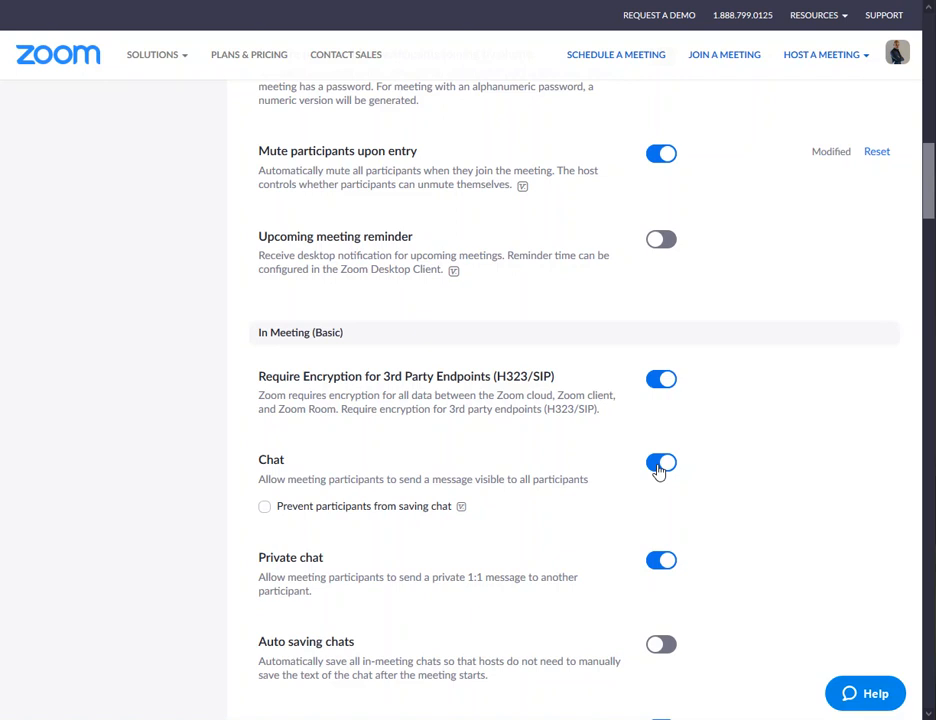
{"action": "left_click", "coordinate": [660, 465]}
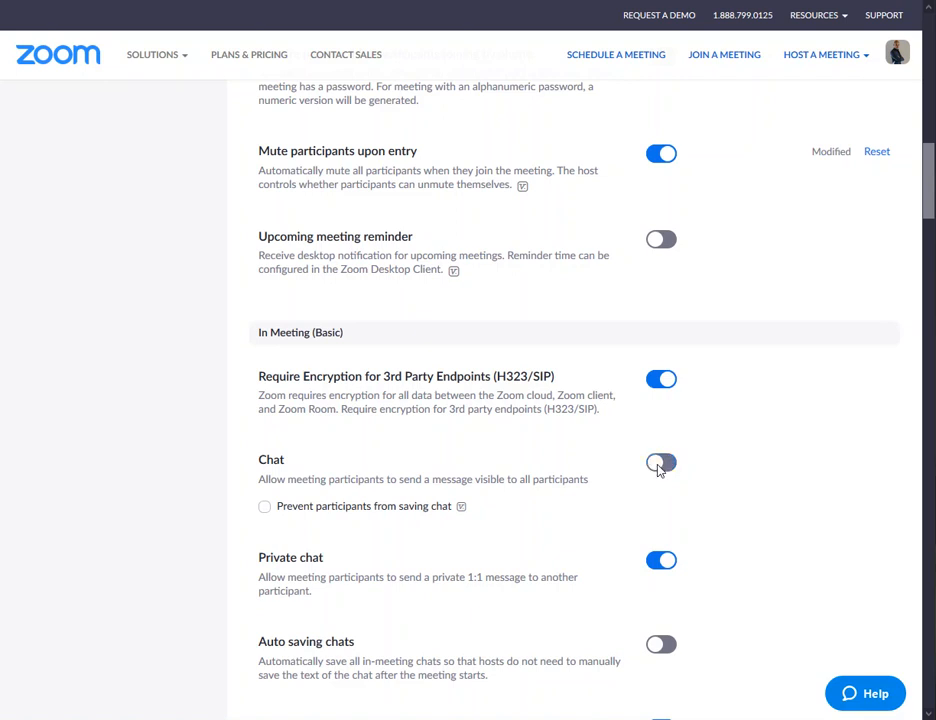
{"action": "left_click", "coordinate": [660, 464]}
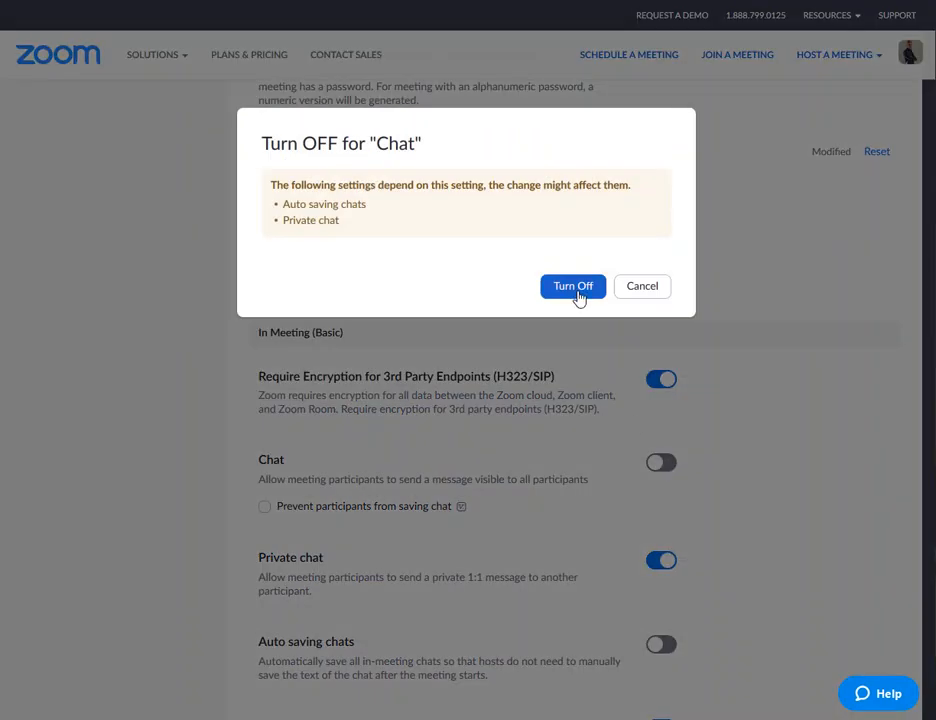
{"action": "left_click", "coordinate": [572, 286]}
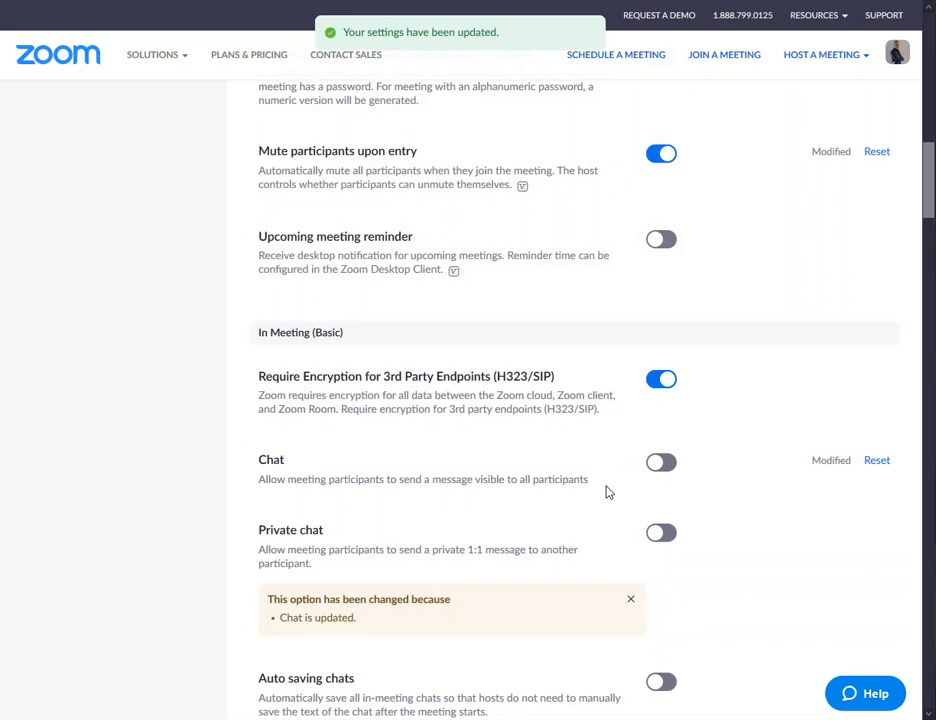
{"action": "scroll", "scroll_direction": "down", "scroll_amount": 3}
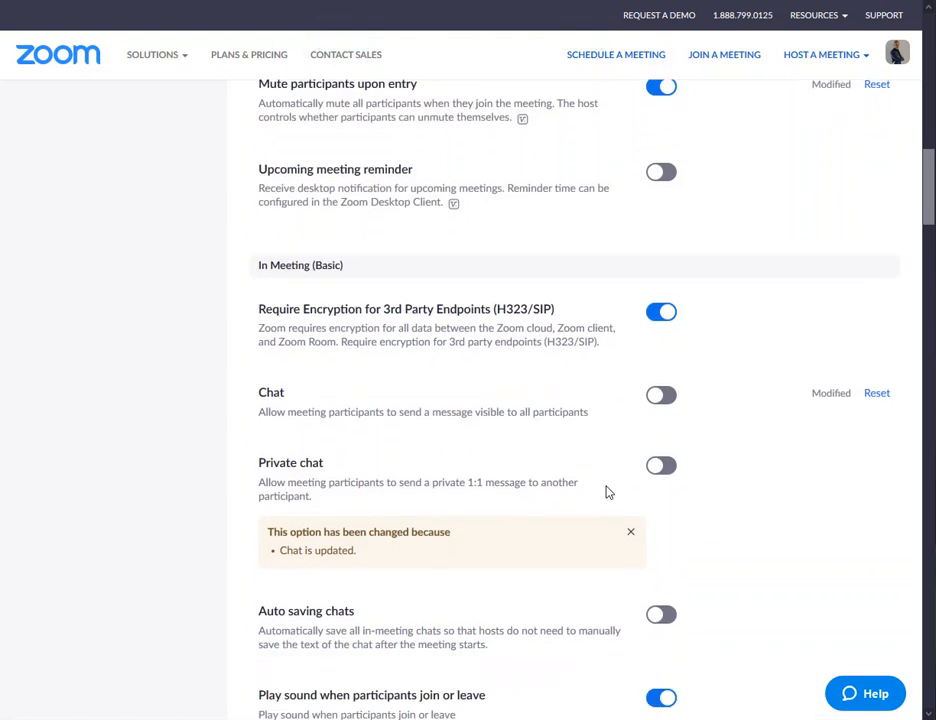
{"action": "scroll", "scroll_direction": "down", "scroll_amount": 3}
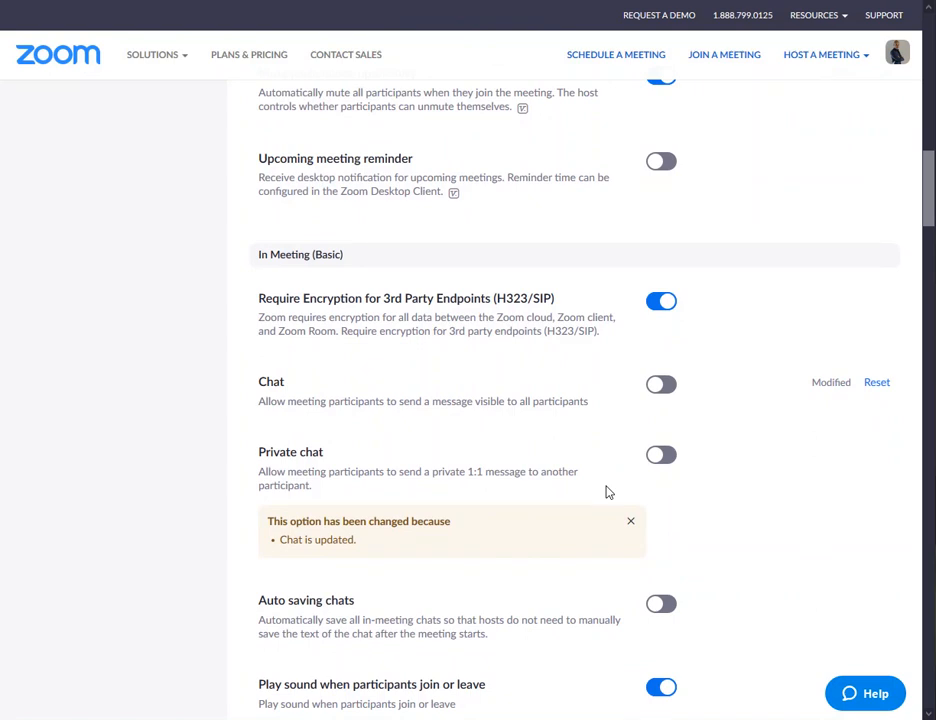
{"action": "scroll", "scroll_direction": "down", "scroll_amount": 3}
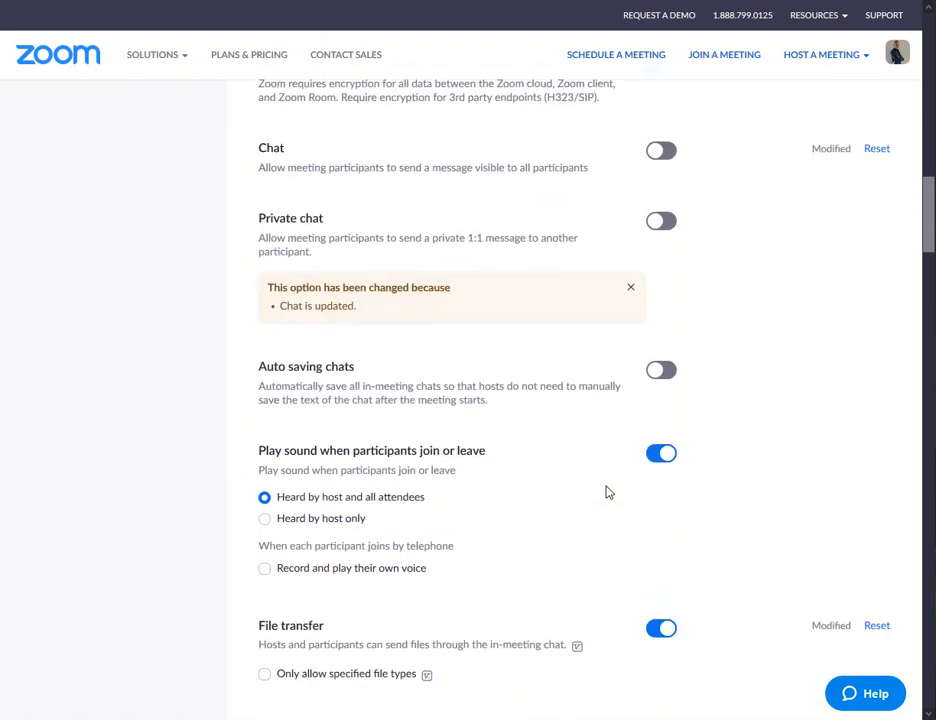
- Switch the in-meeting File transfer toggle off
{"action": "scroll", "scroll_direction": "down", "scroll_amount": 3}
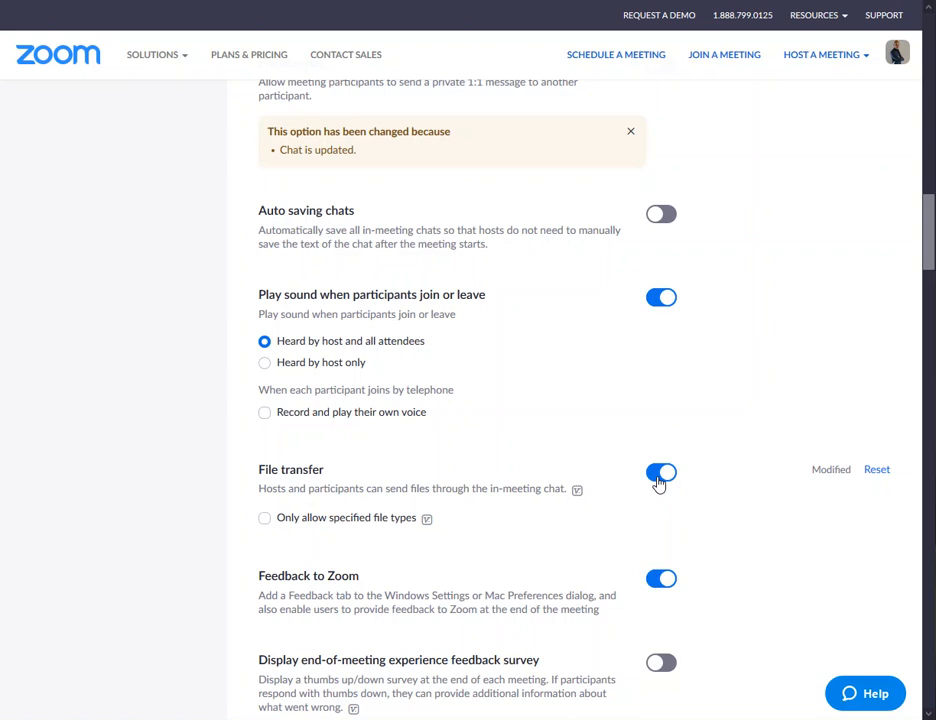
{"action": "left_click", "coordinate": [661, 472]}
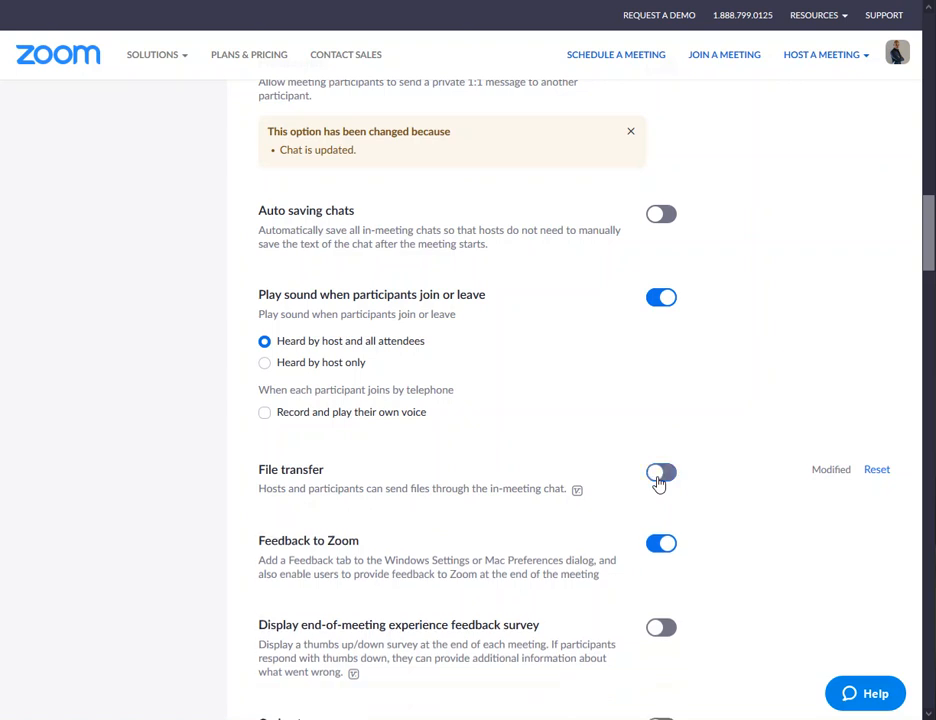
{"action": "left_click", "coordinate": [660, 472]}
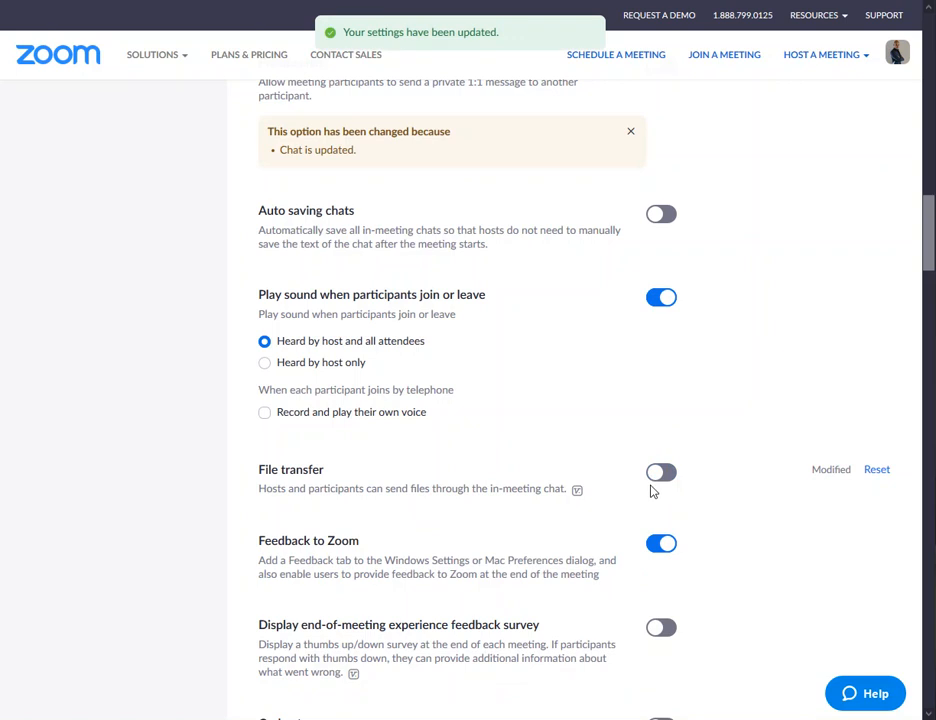
{"action": "scroll", "scroll_direction": "down", "scroll_amount": 3}
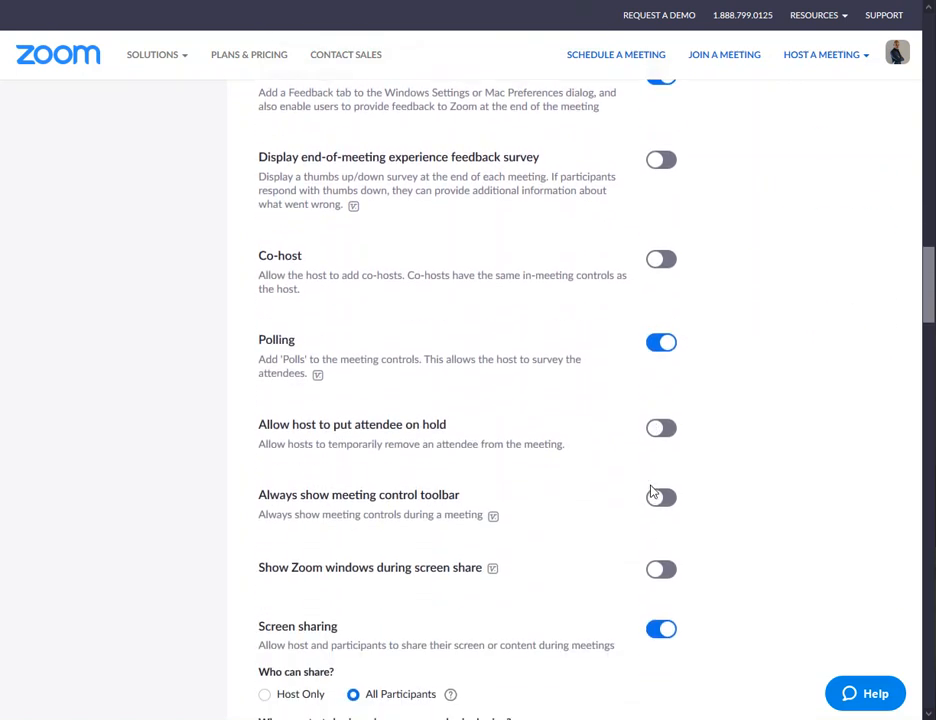
- Set Screen sharing 'Who can share?' to Host Only and save it
{"action": "scroll", "scroll_direction": "down", "scroll_amount": 3}
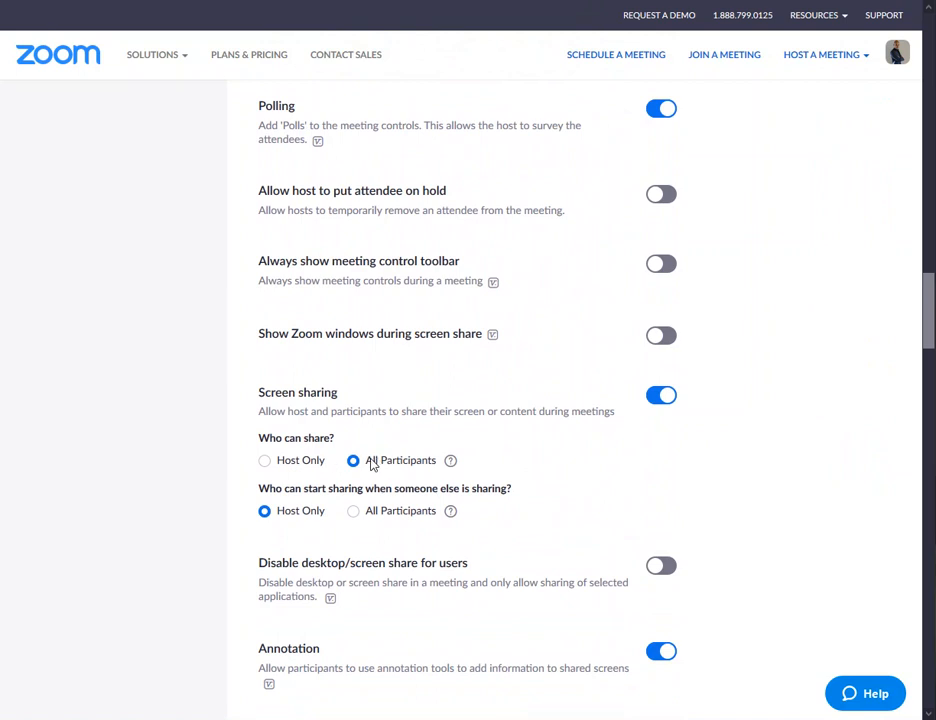
{"action": "mouse_move", "coordinate": [388, 463]}
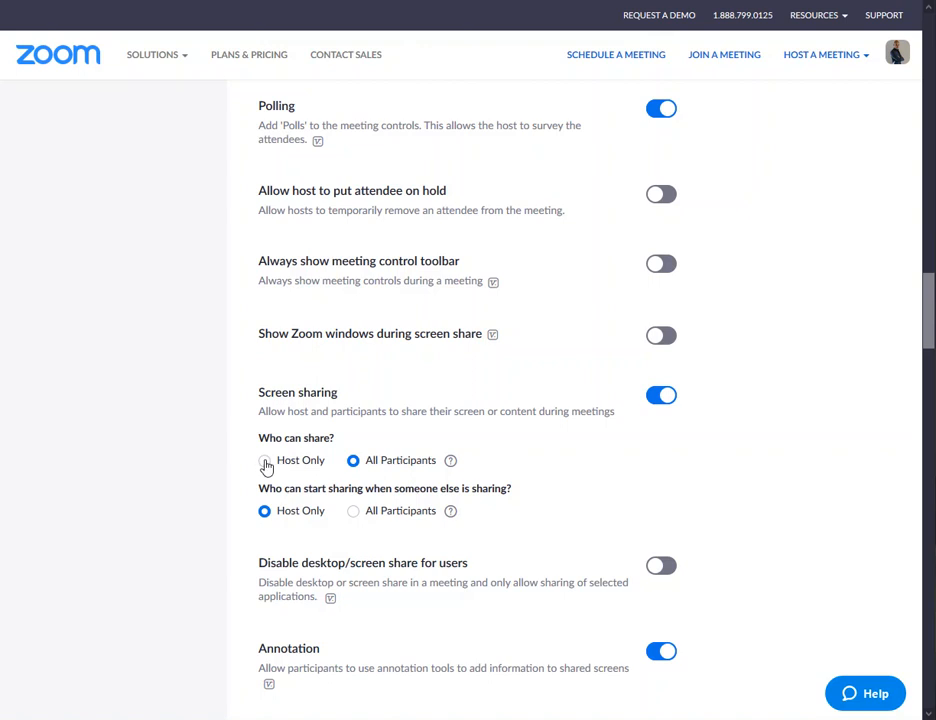
{"action": "left_click", "coordinate": [264, 460]}
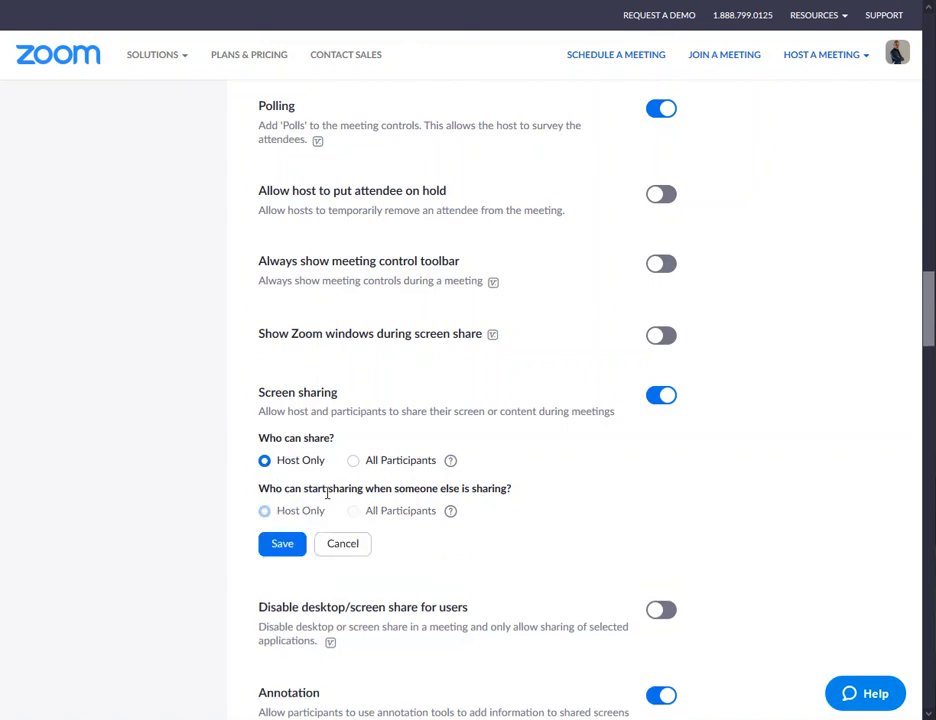
{"action": "mouse_move", "coordinate": [386, 469]}
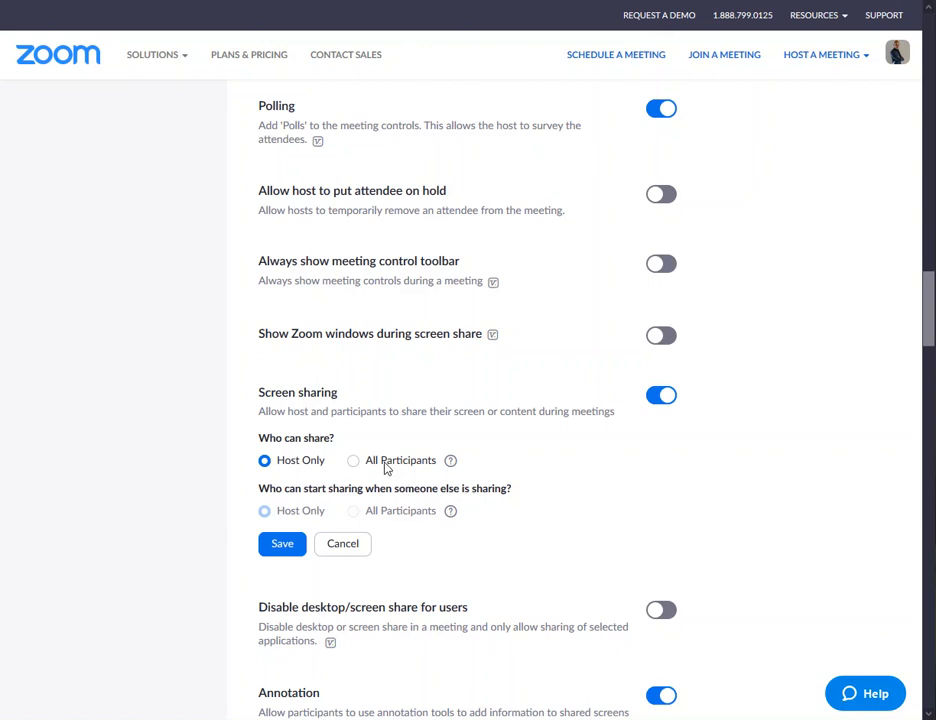
{"action": "left_click", "coordinate": [353, 460]}
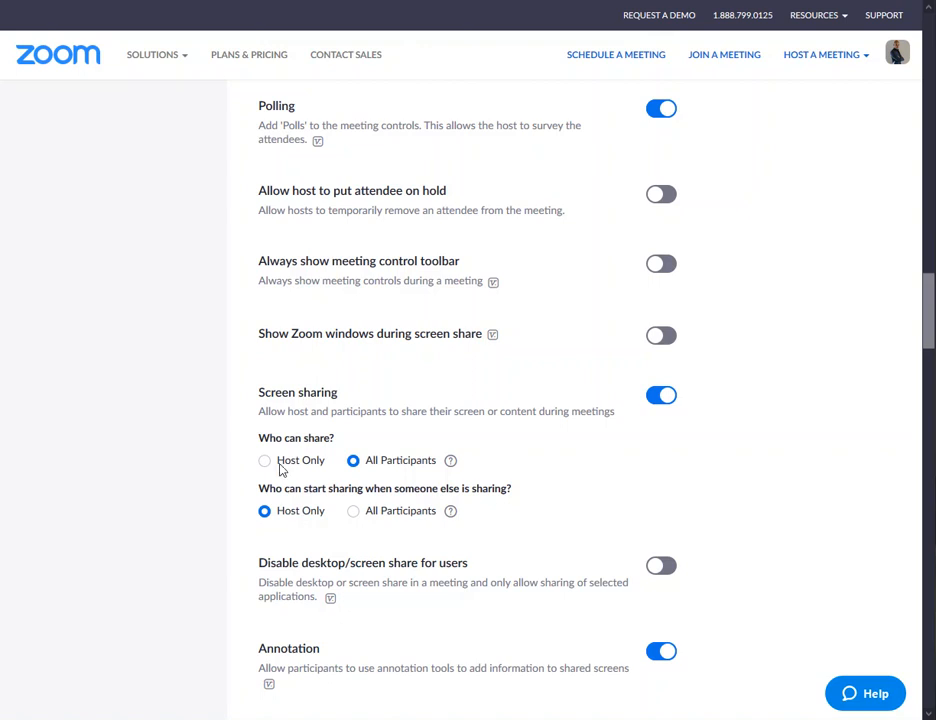
{"action": "left_click", "coordinate": [265, 460]}
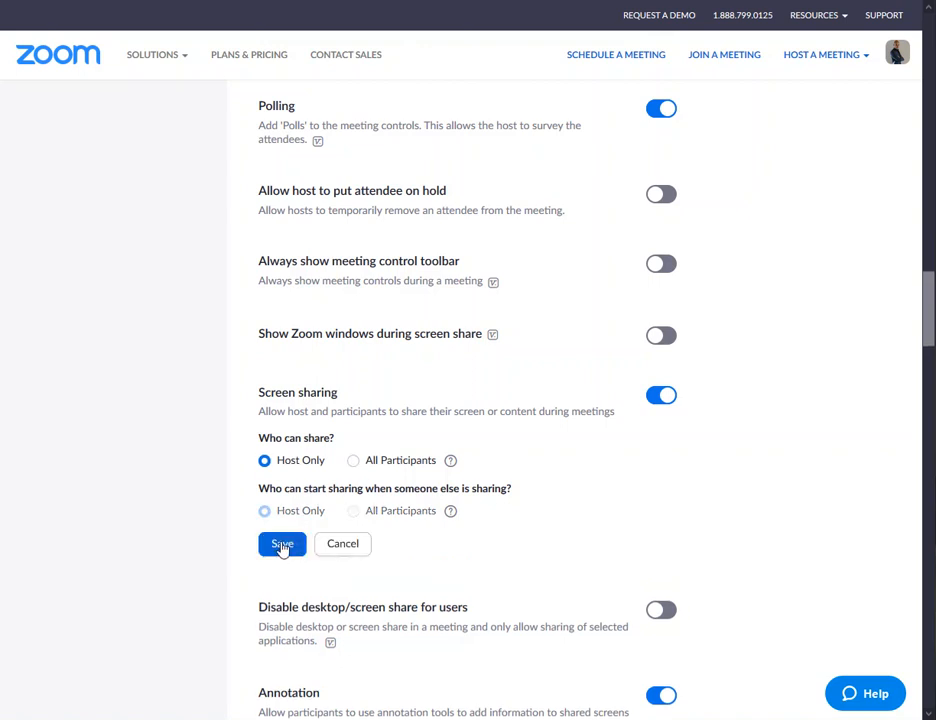
{"action": "left_click", "coordinate": [281, 544]}
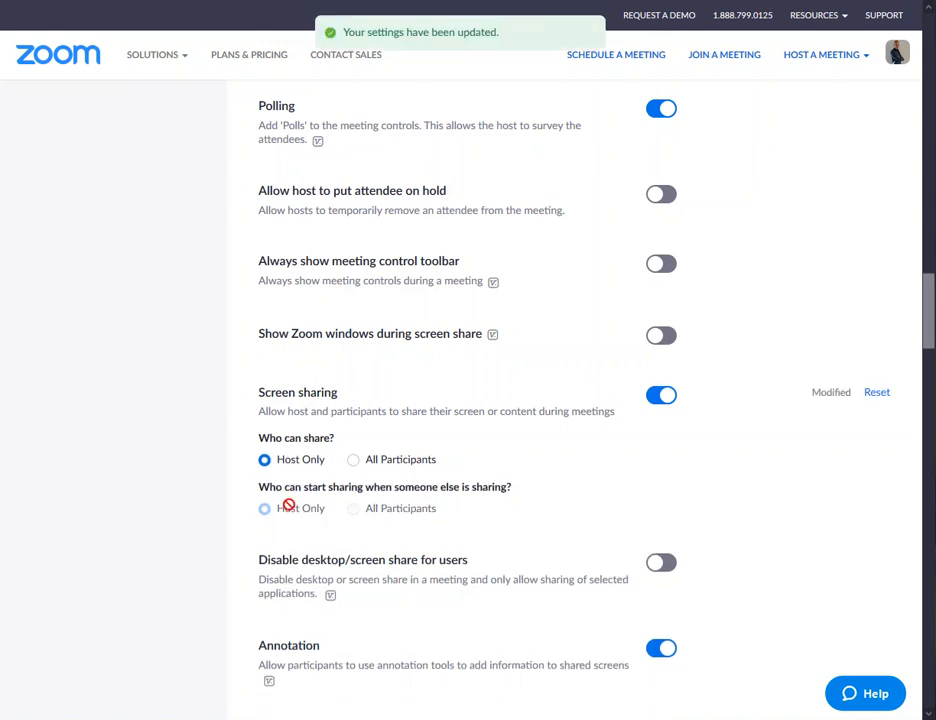
{"action": "scroll", "scroll_direction": "down", "scroll_amount": 3}
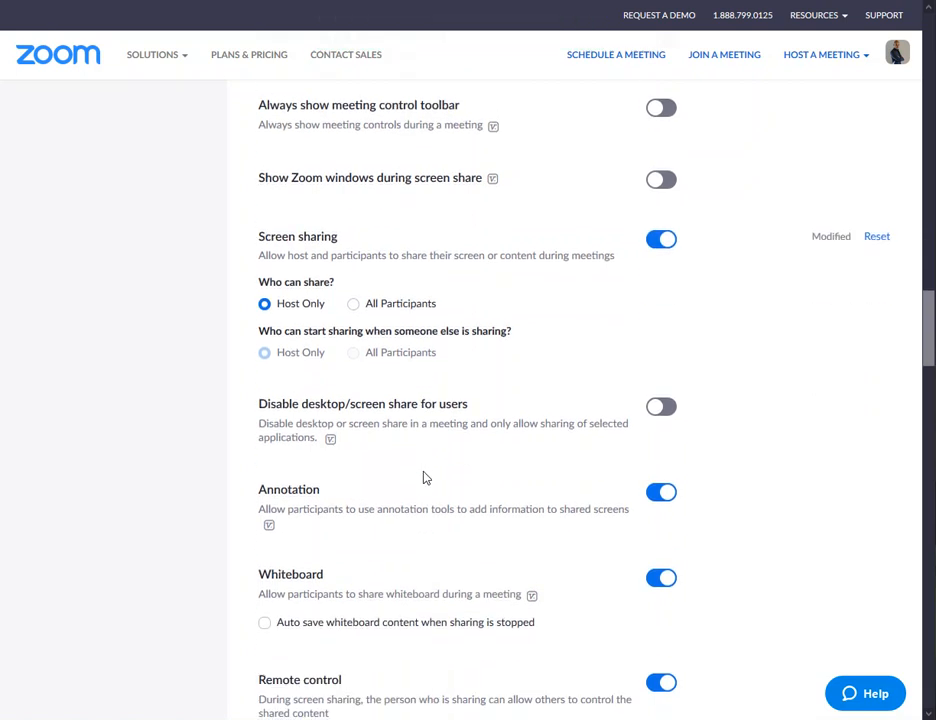
- Review the Admin > Advanced > Security page's Enhanced Password Rules checkboxes without changing anything
{"action": "scroll", "scroll_direction": "down", "scroll_amount": 3}
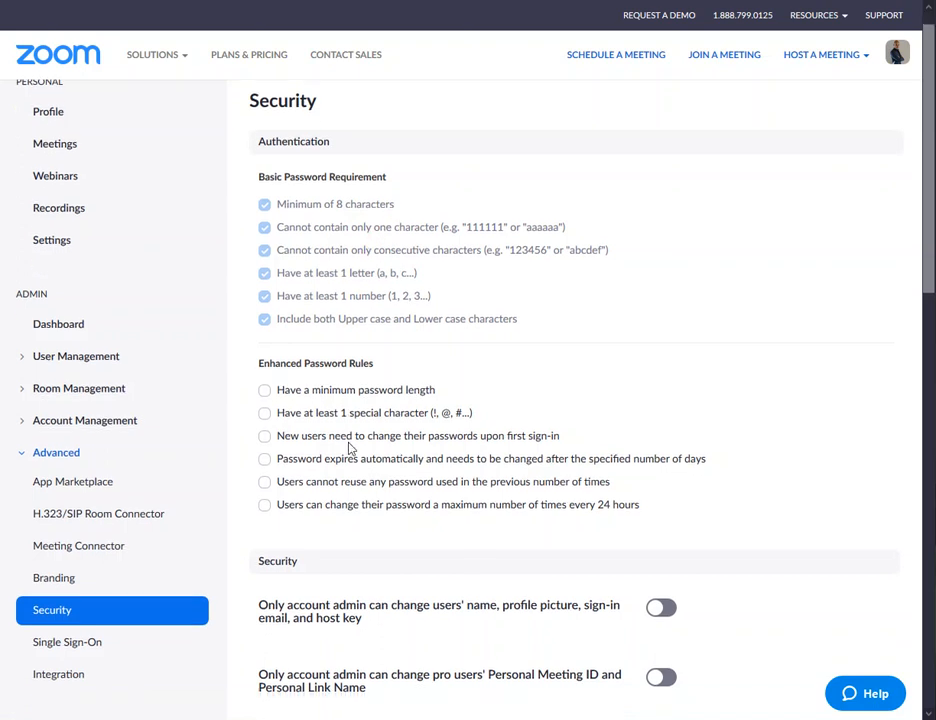
{"action": "scroll", "scroll_direction": "down", "scroll_amount": 3}
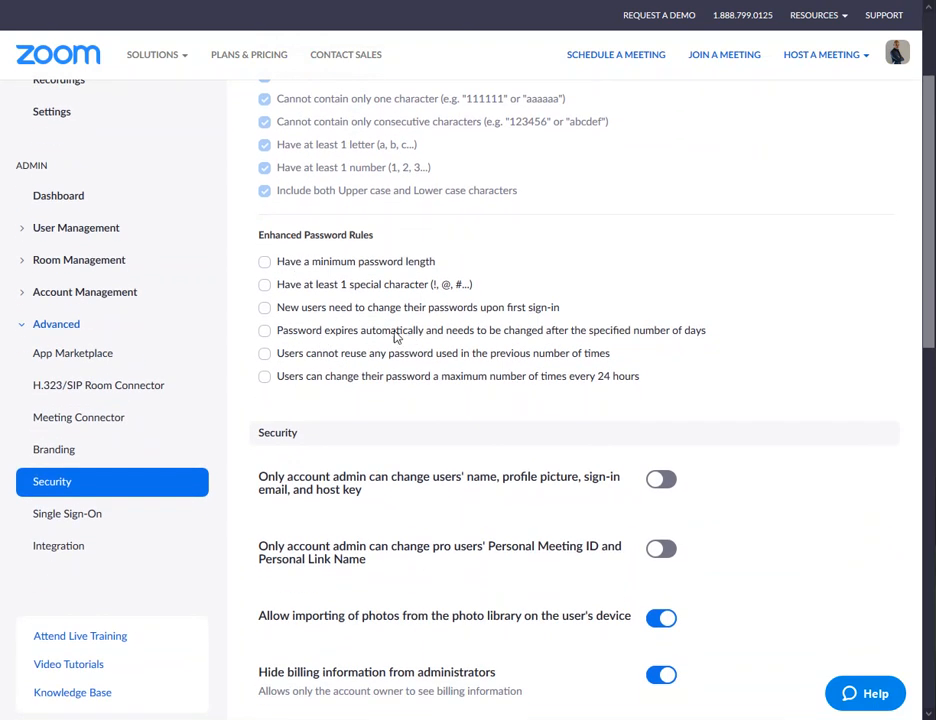
{"action": "left_click", "coordinate": [264, 284]}
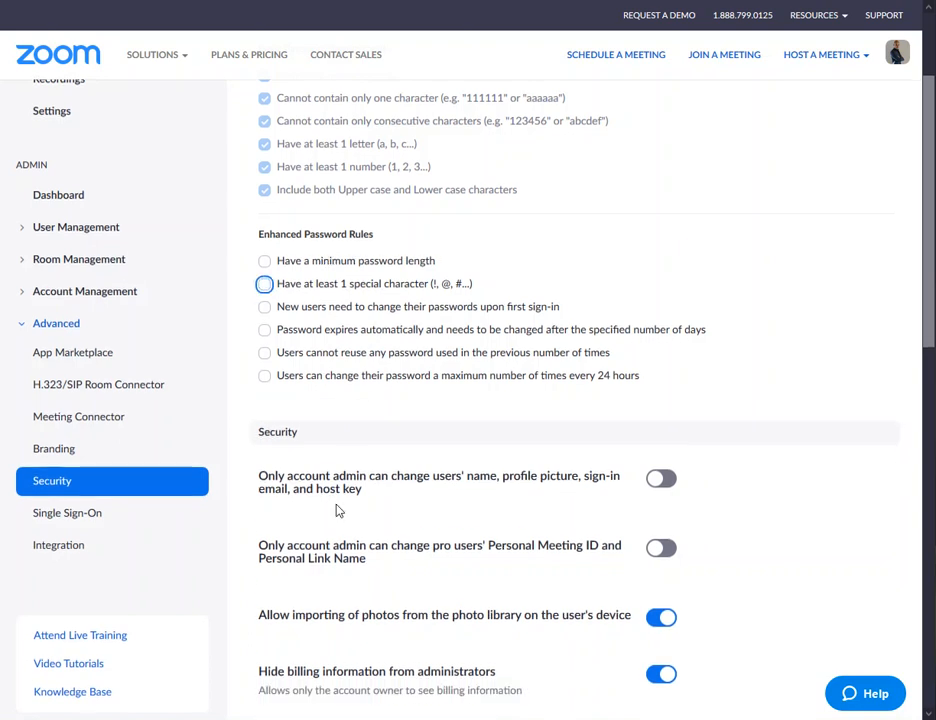
{"action": "scroll", "scroll_direction": "down", "scroll_amount": 3}
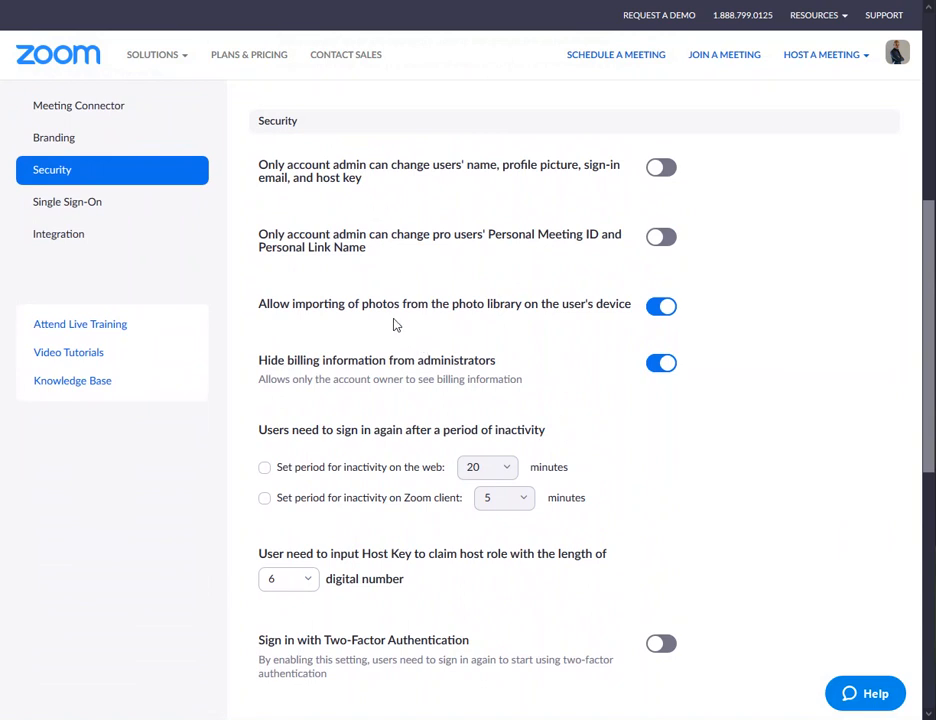
{"action": "scroll", "scroll_direction": "down", "scroll_amount": 3}
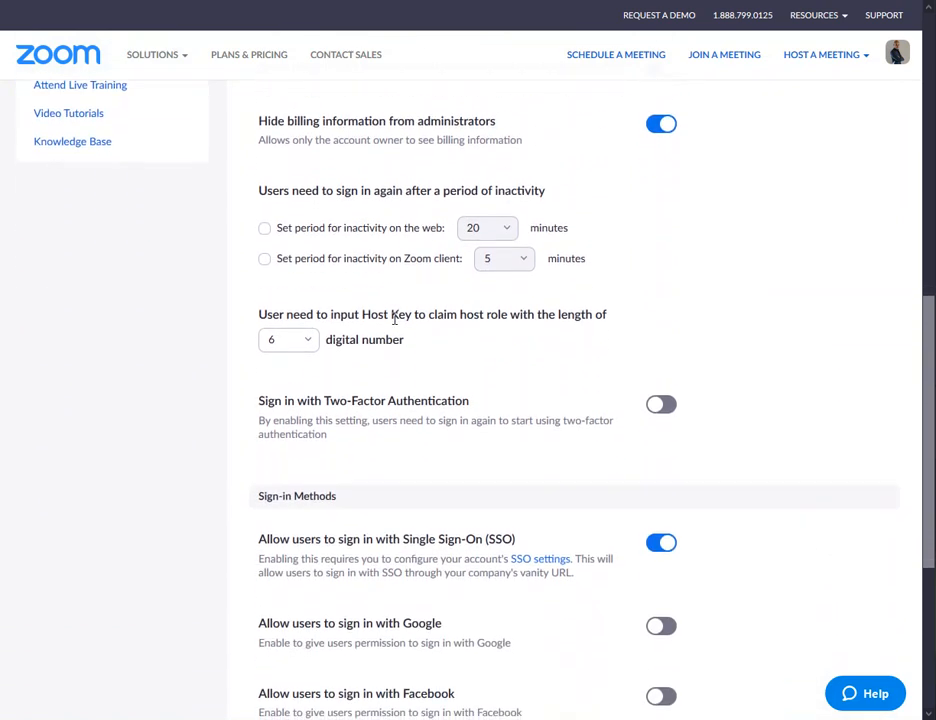
{"action": "scroll", "scroll_direction": "down", "scroll_amount": 3}
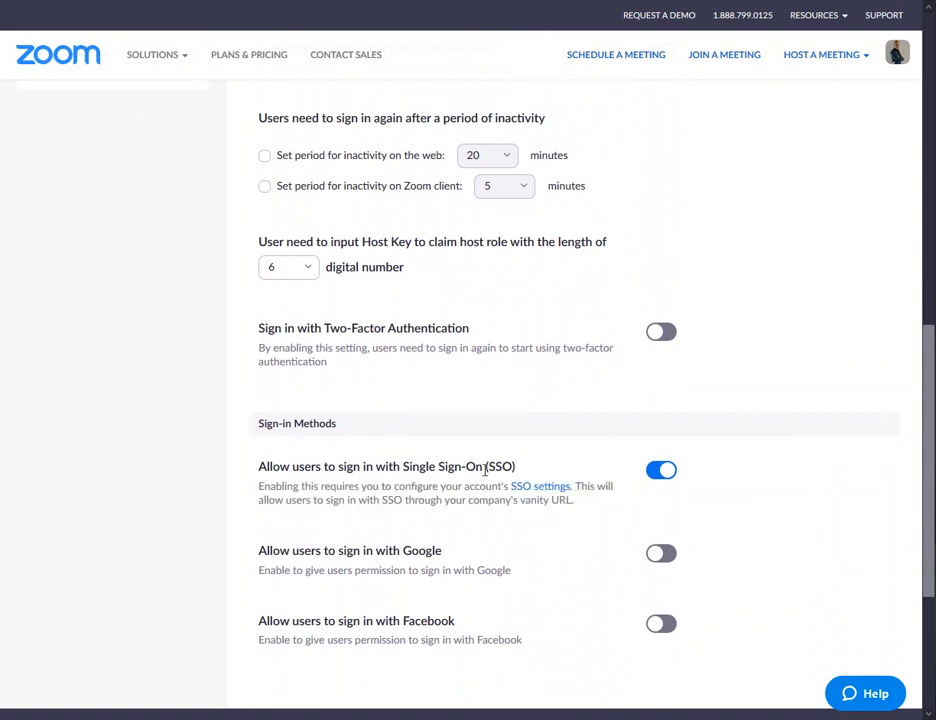
{"action": "mouse_move", "coordinate": [257, 342]}
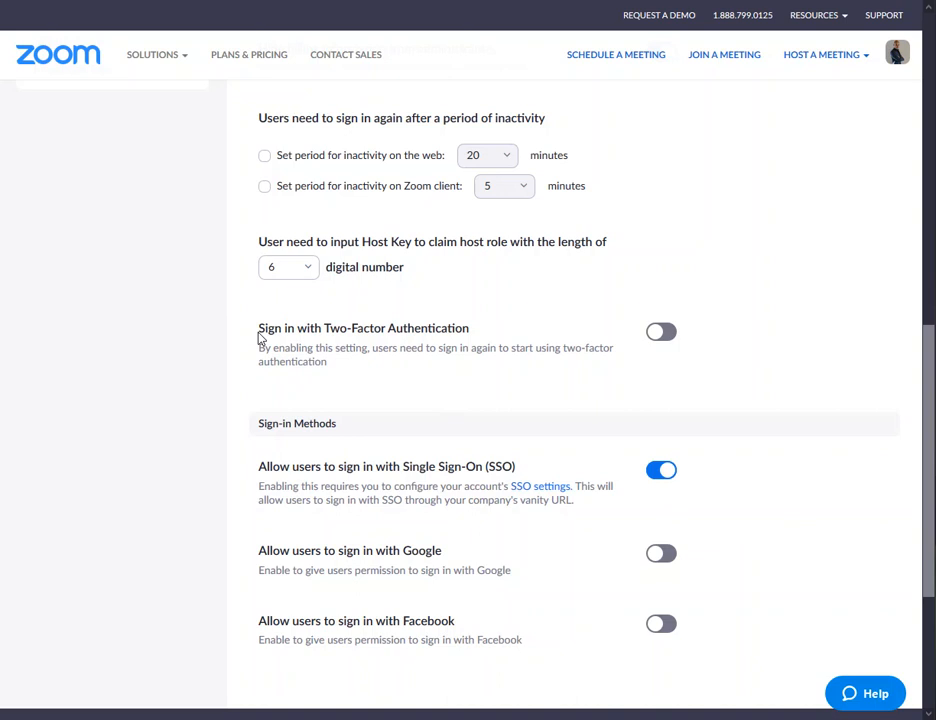
{"action": "left_click_drag", "start_coordinate": [258, 347], "coordinate": [330, 361]}
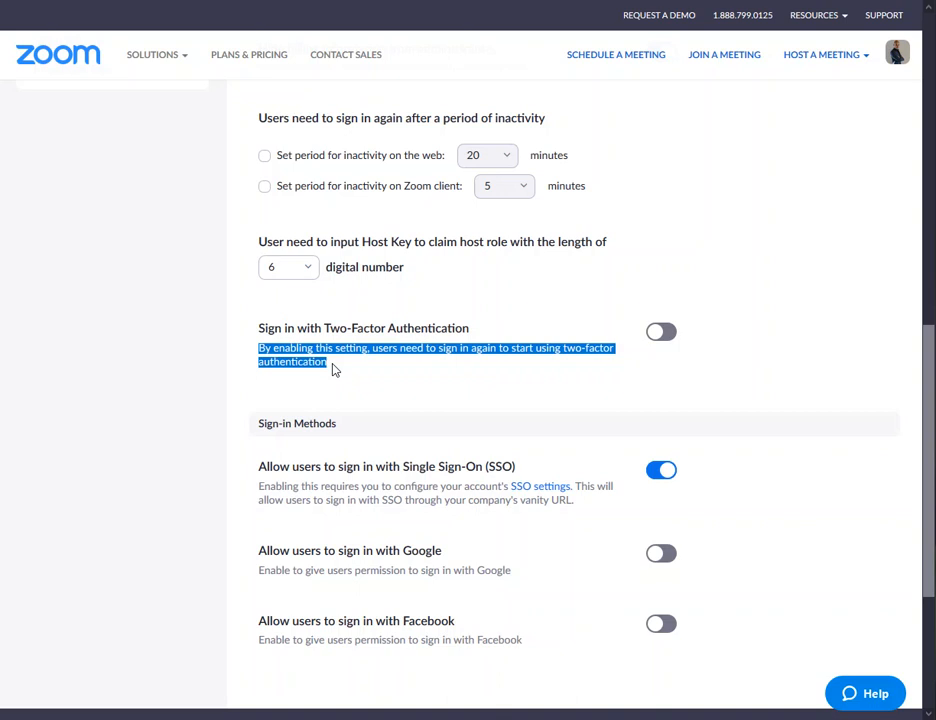
{"action": "scroll", "scroll_direction": "down", "scroll_amount": 3}
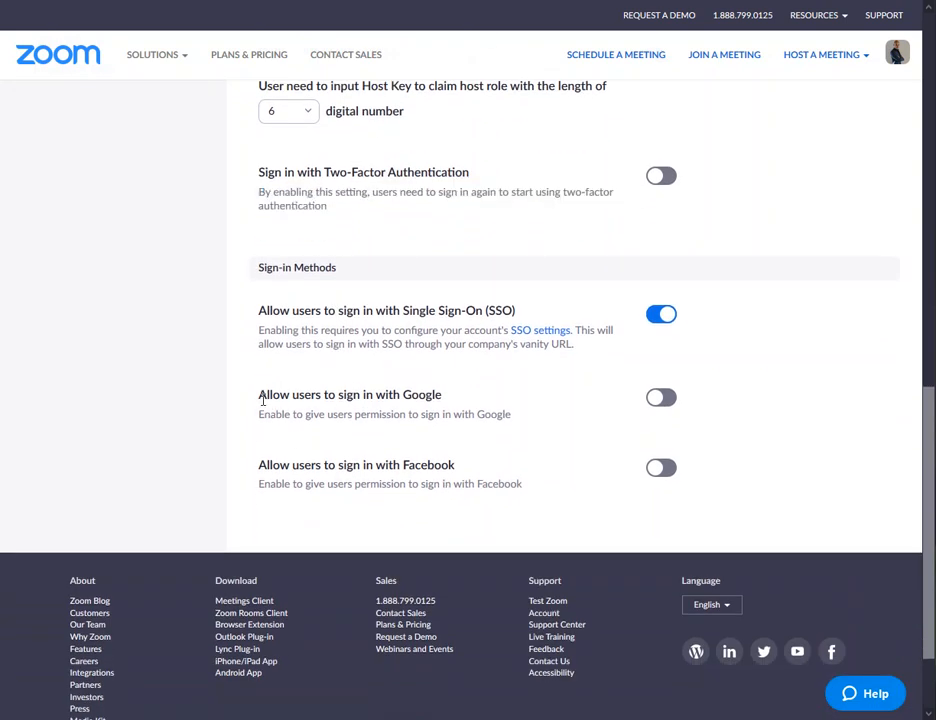
{"action": "mouse_move", "coordinate": [544, 516]}
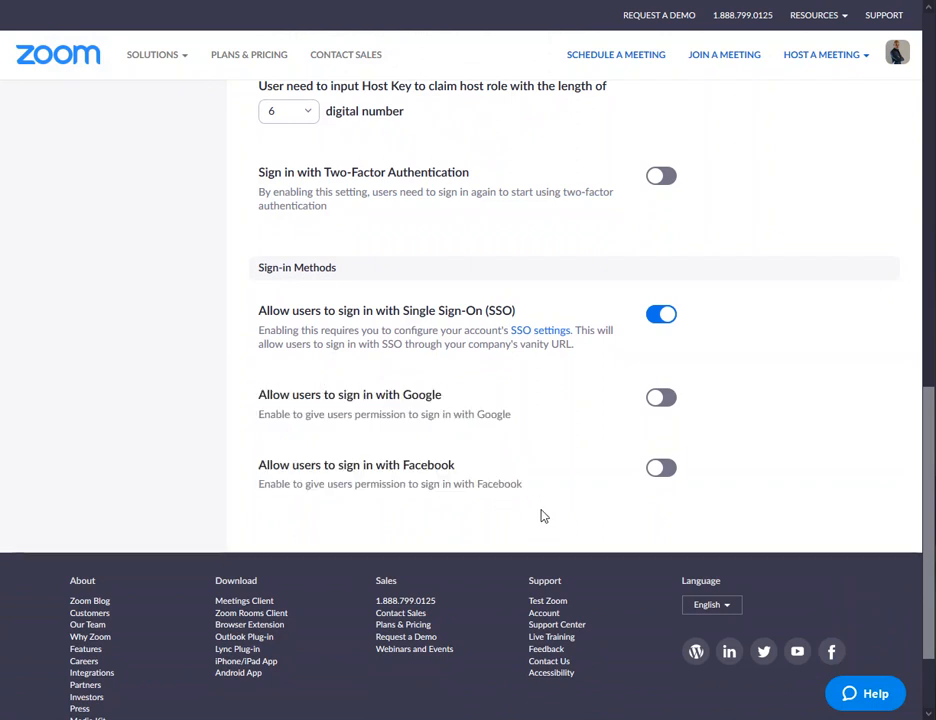
{"action": "mouse_move", "coordinate": [664, 471]}
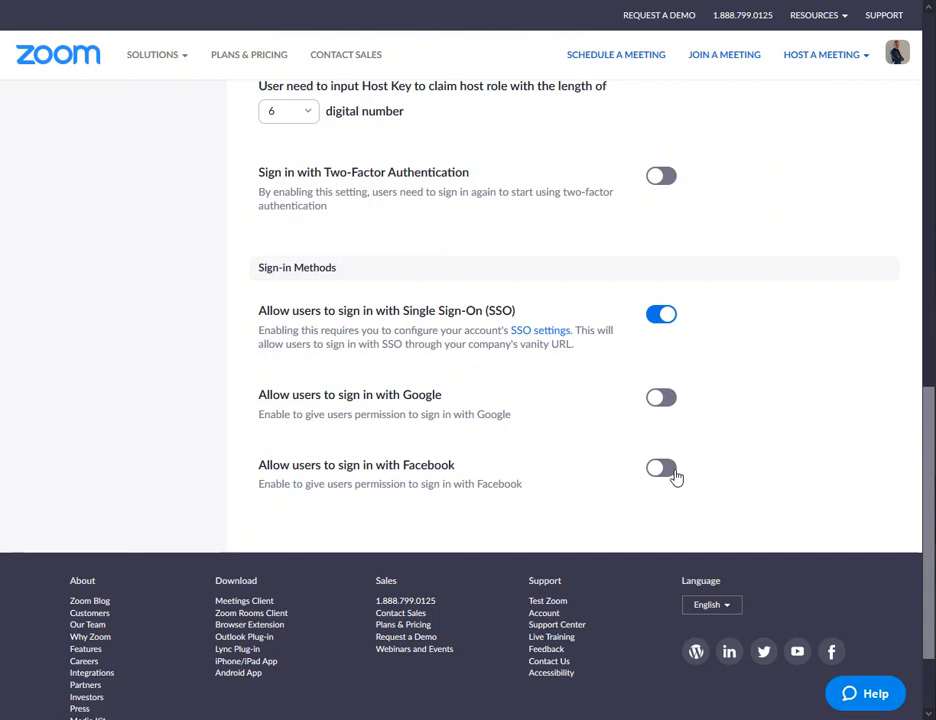